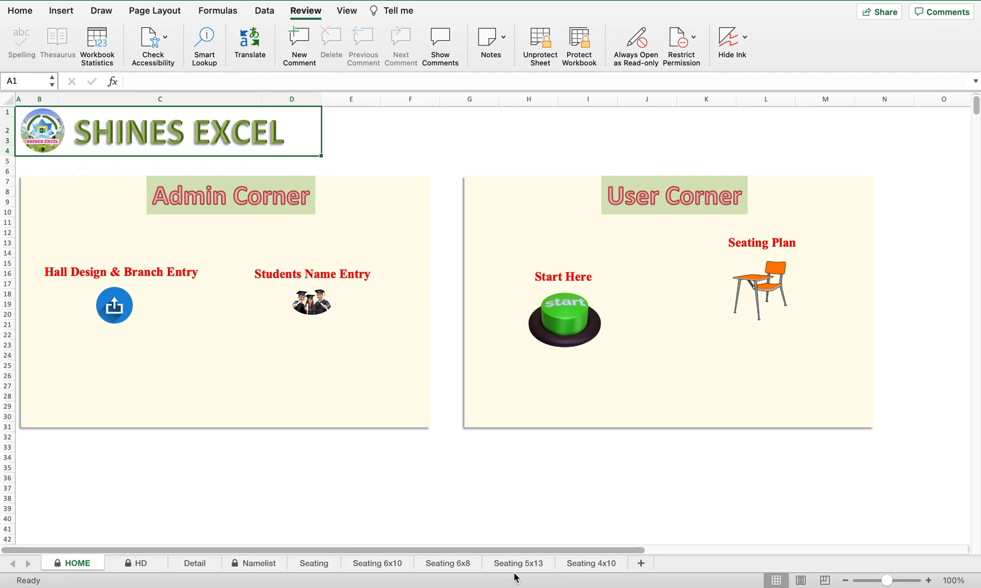
mouse_move(327, 498)
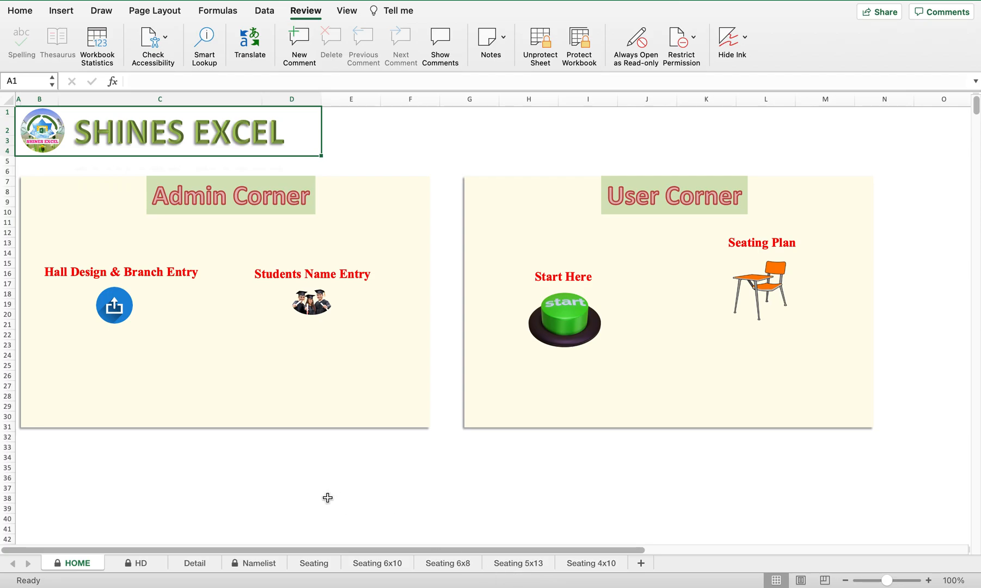
mouse_move(199, 480)
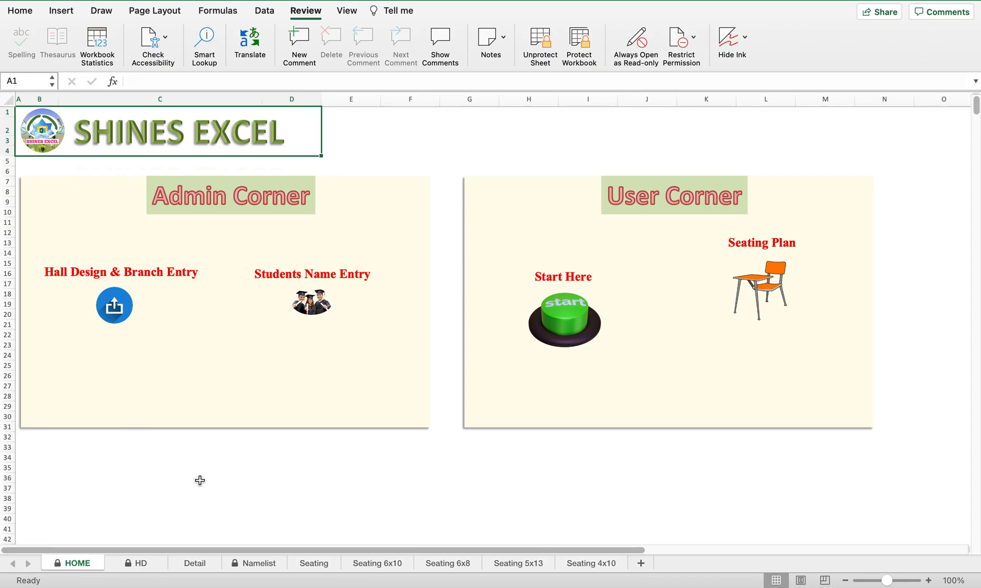
mouse_move(300, 559)
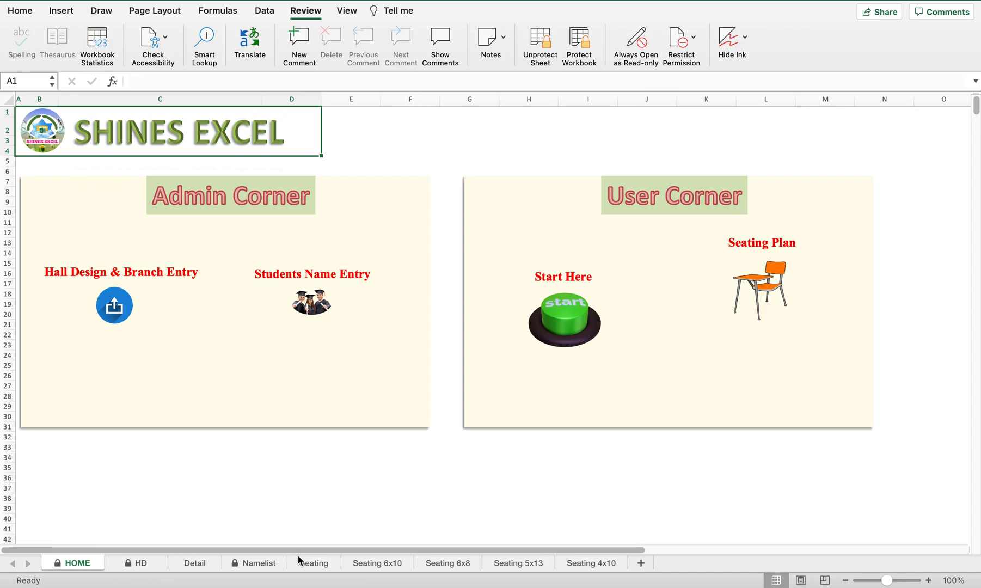
Switch to the Seating sheet with links to the 10x6, 8x6, 13x5 and 10x4 halls.
left_click(313, 563)
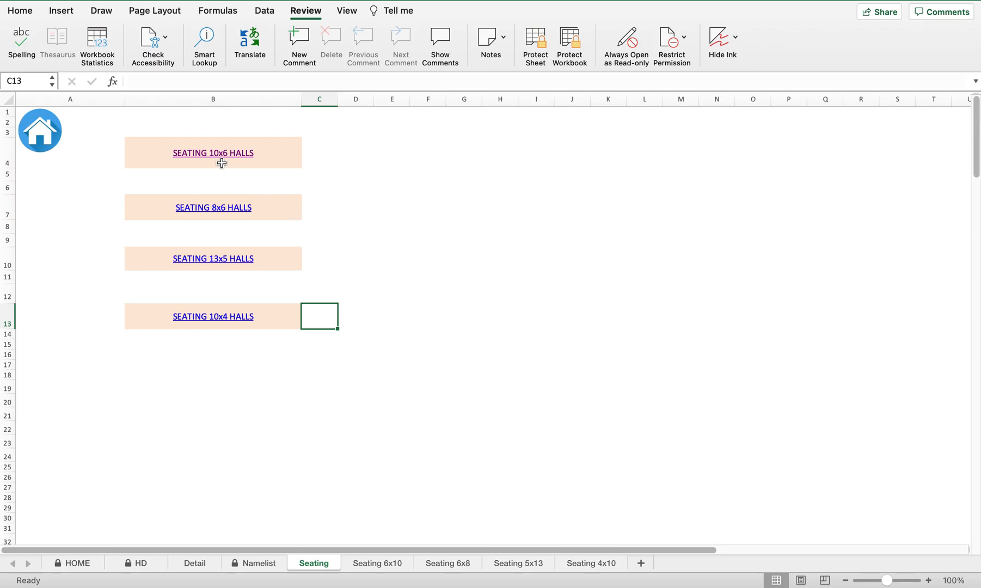
mouse_move(223, 161)
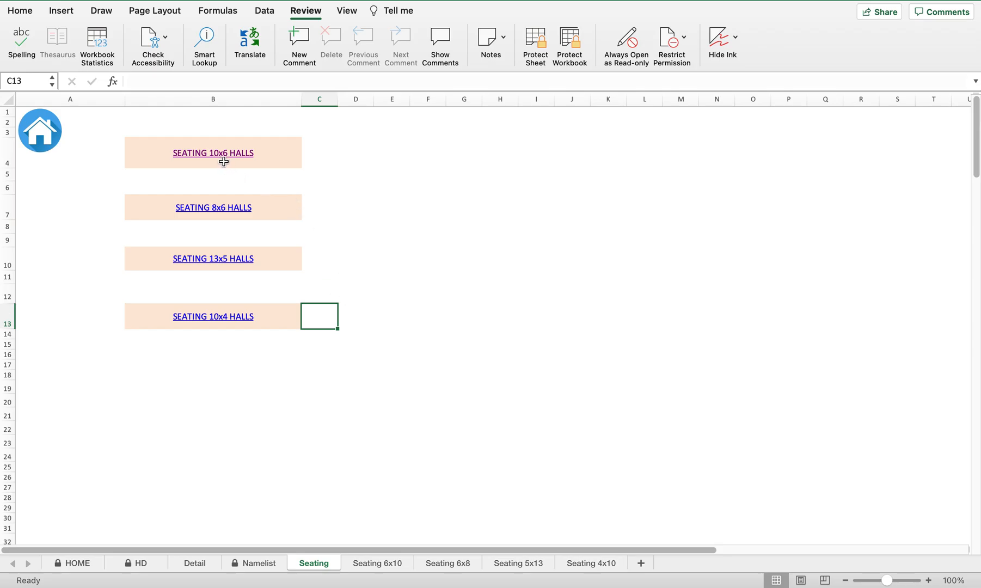
mouse_move(226, 266)
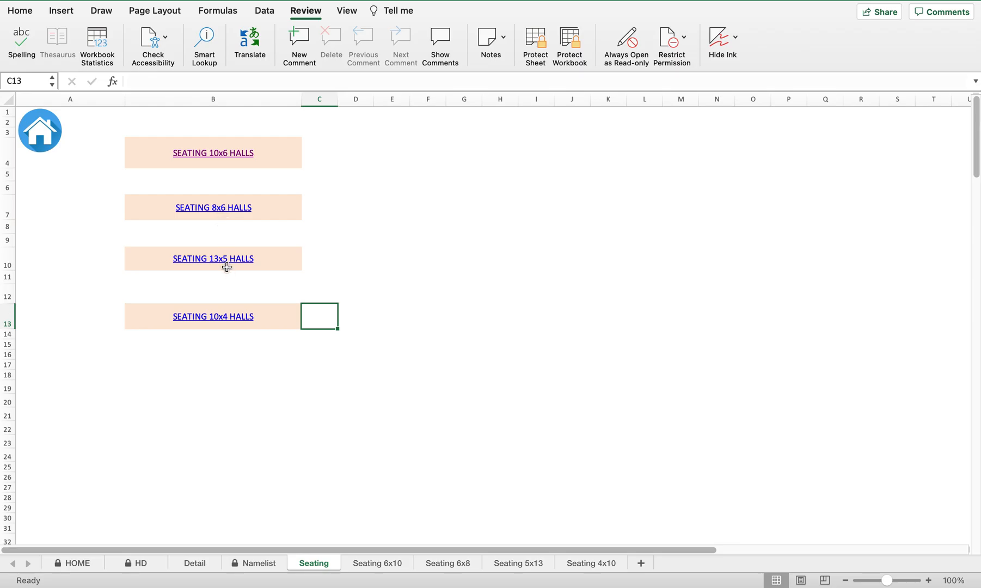
mouse_move(225, 266)
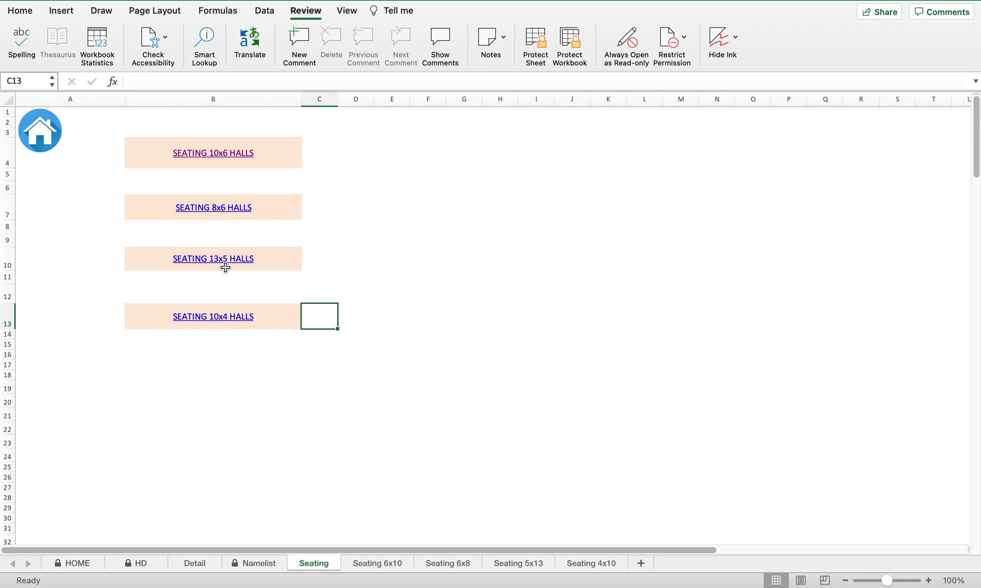
mouse_move(226, 312)
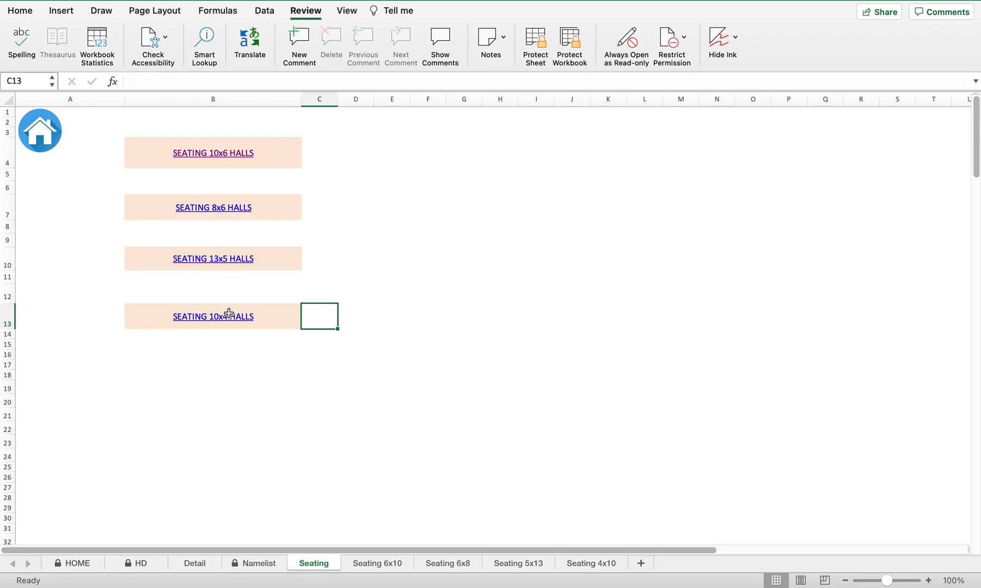
Return to the HOME dashboard with its Admin Corner and User Corner panels.
left_click(213, 335)
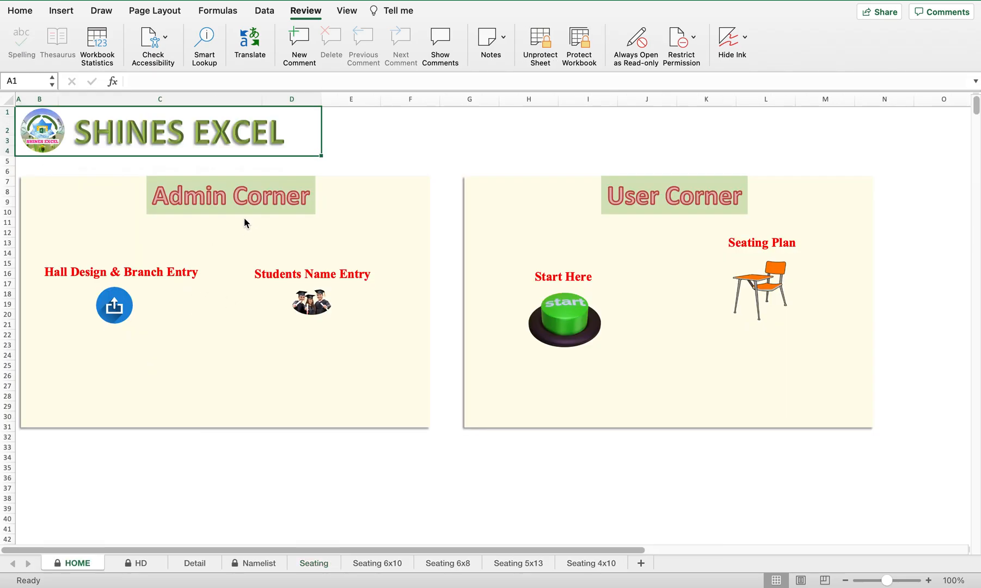
mouse_move(382, 210)
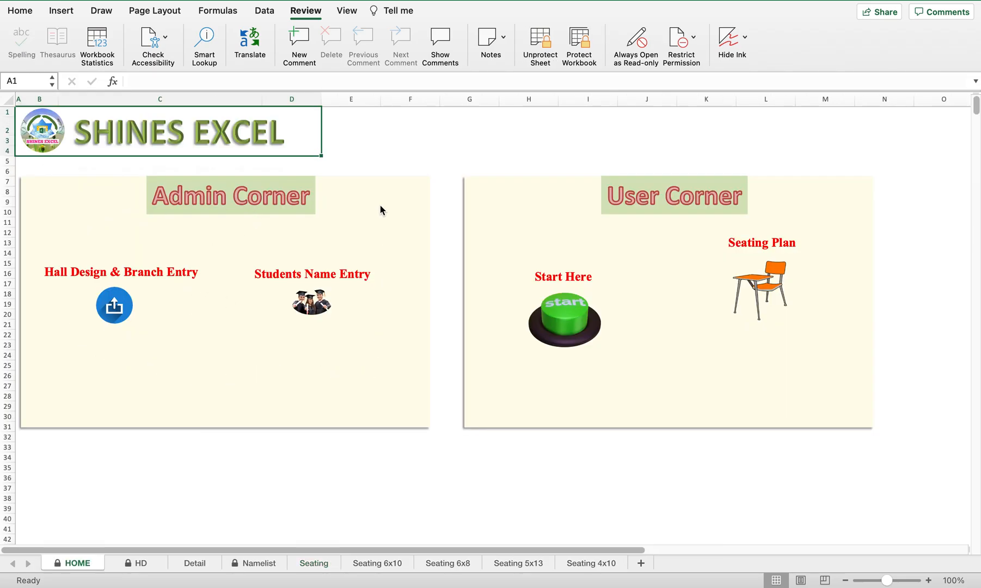
mouse_move(340, 320)
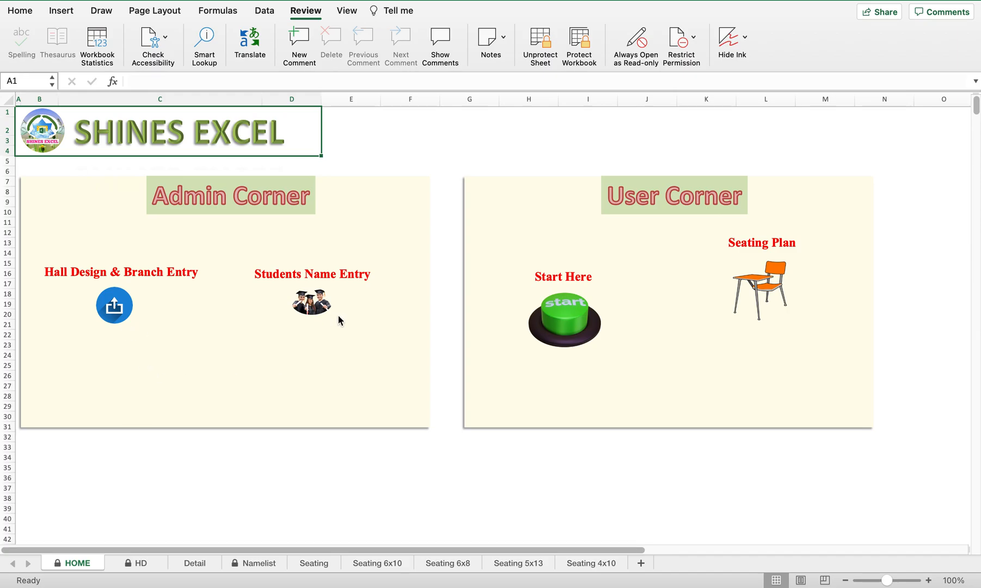
mouse_move(114, 306)
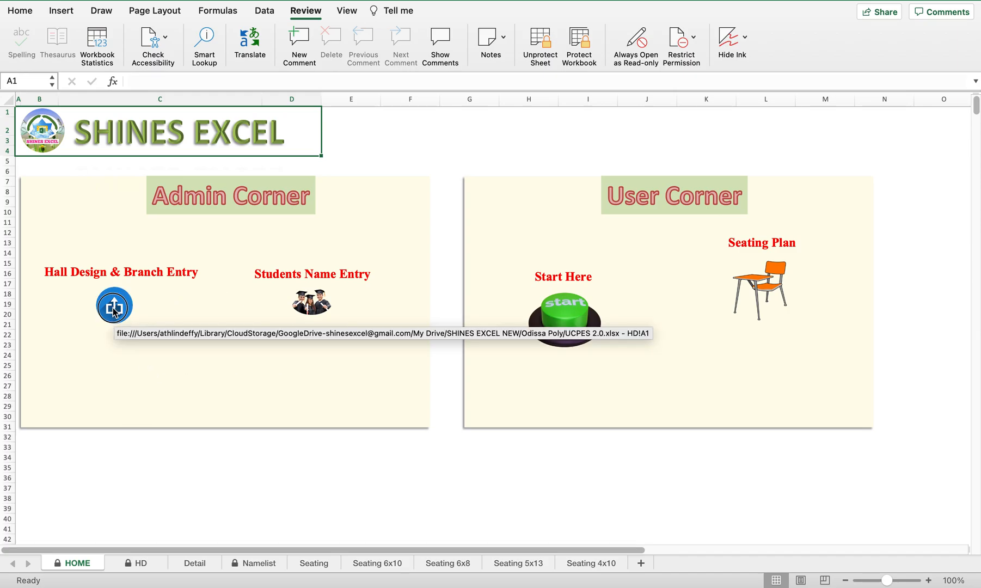
left_click(113, 306)
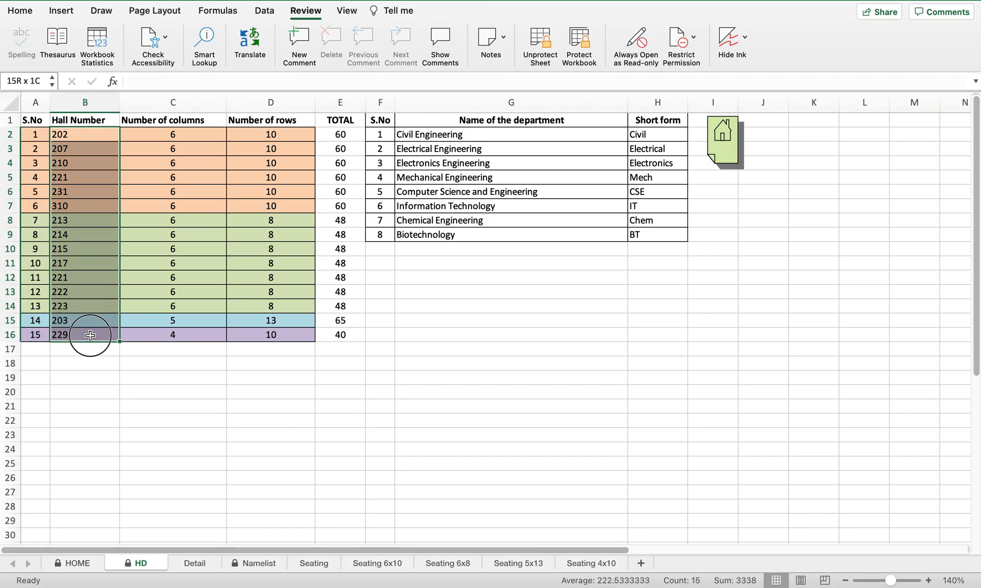
left_click(84, 134)
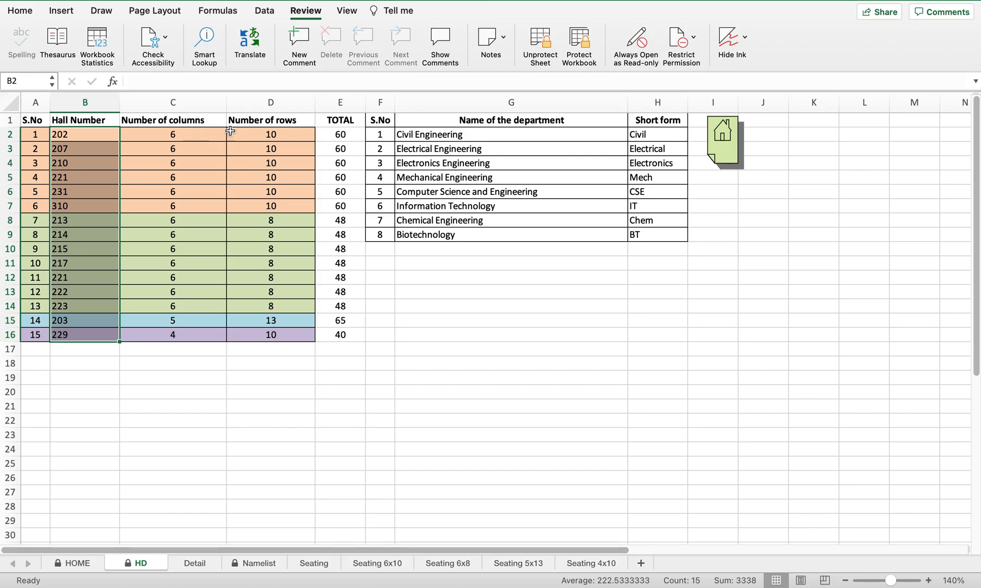
left_click(270, 134)
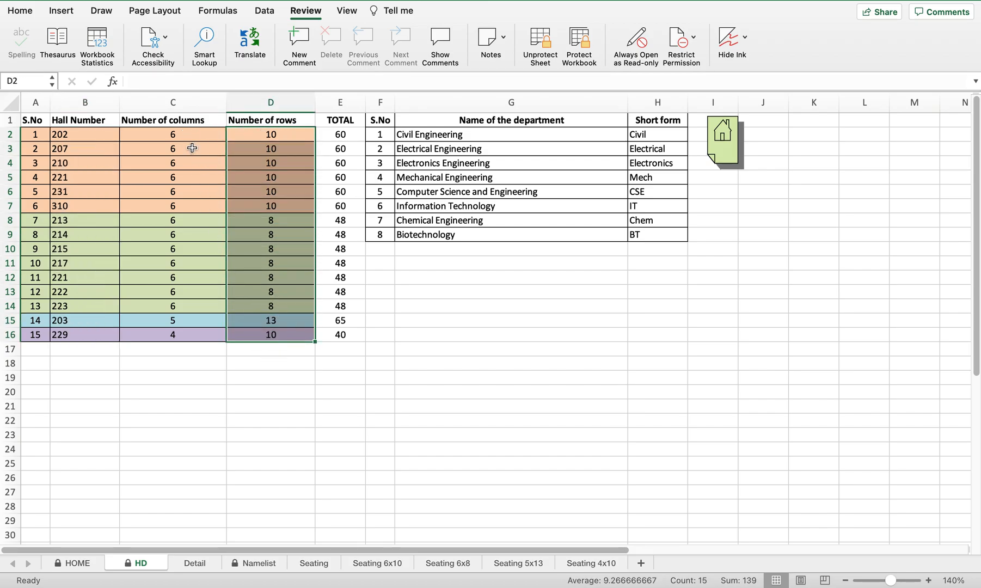
left_click(173, 134)
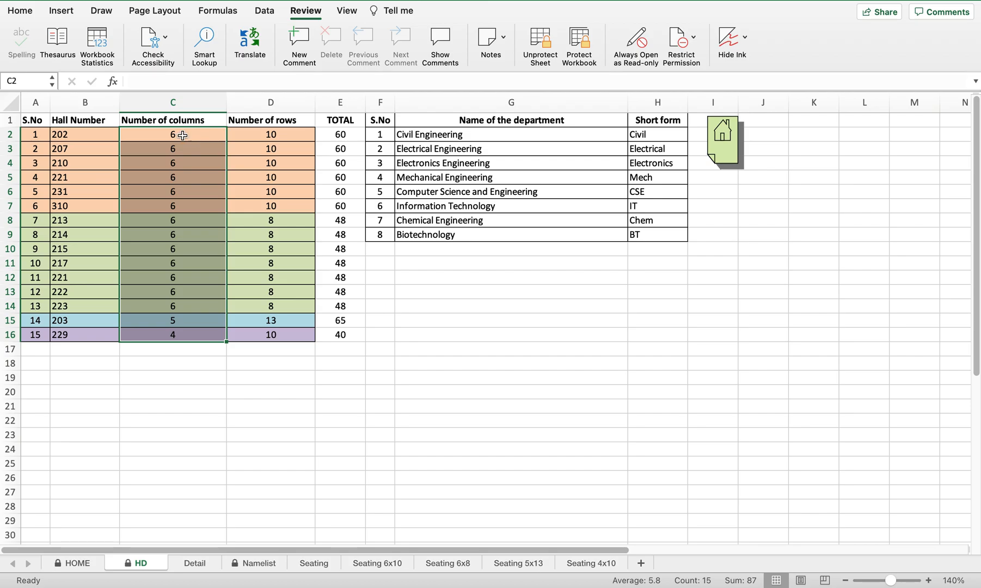
mouse_move(192, 143)
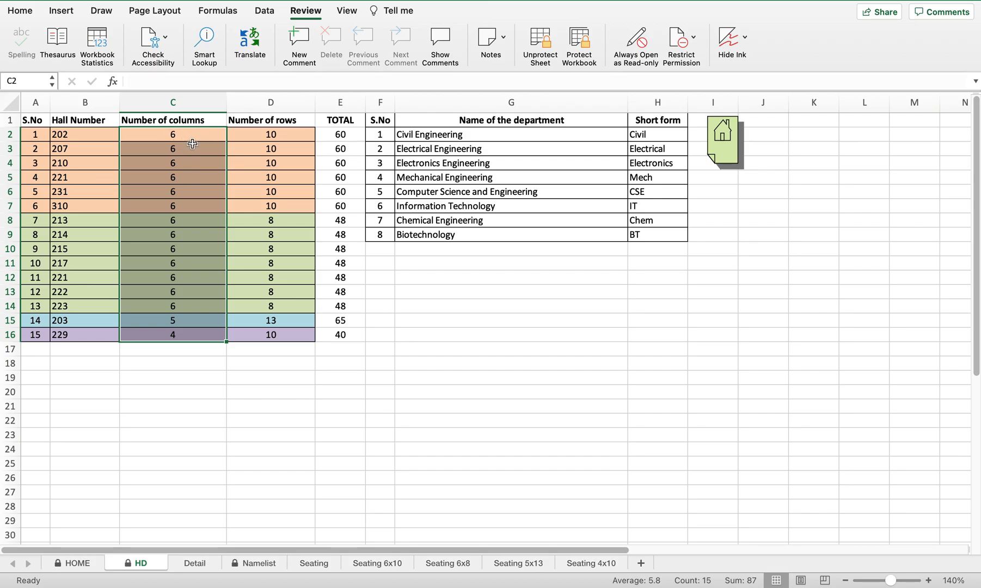
mouse_move(236, 130)
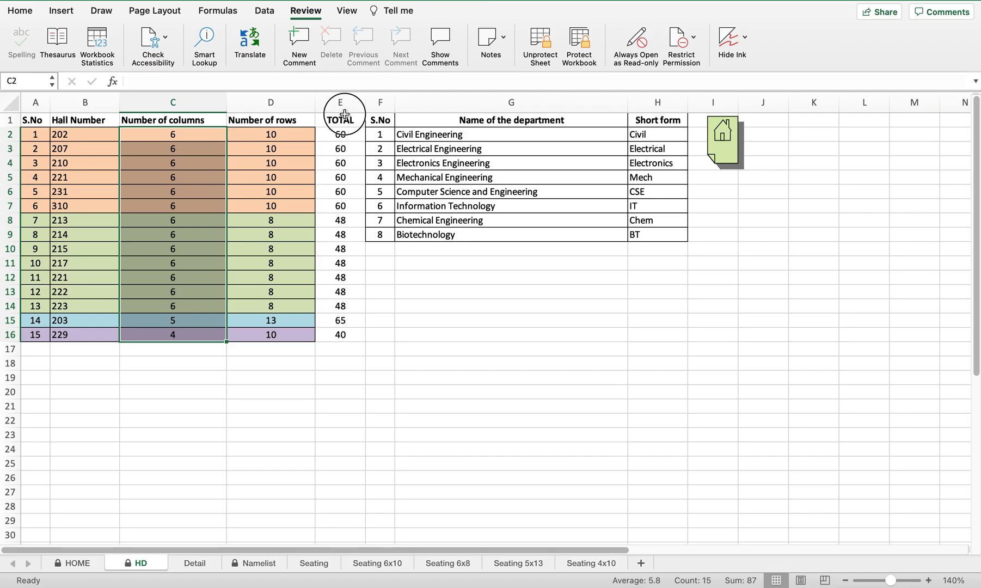
left_click(340, 119)
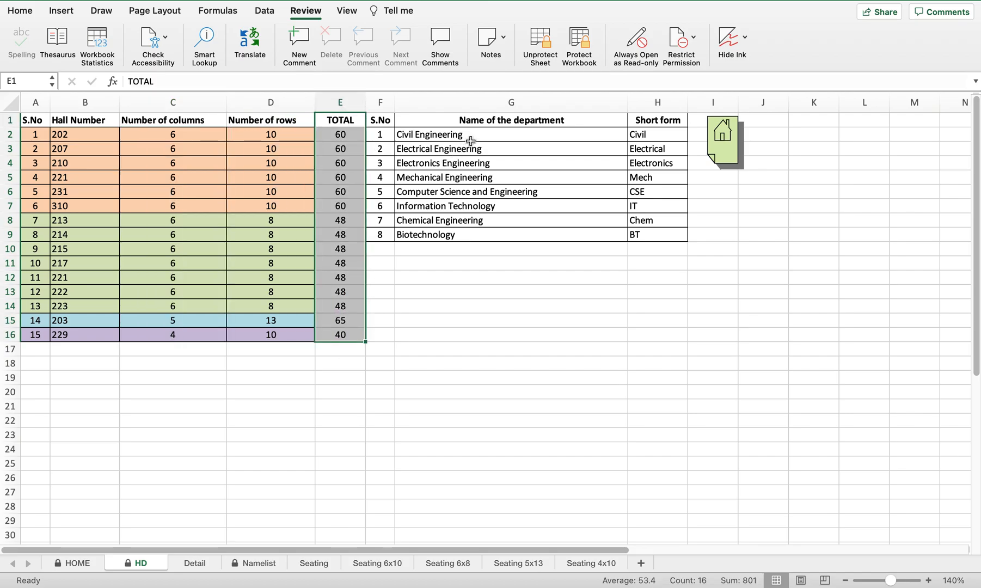
mouse_move(385, 237)
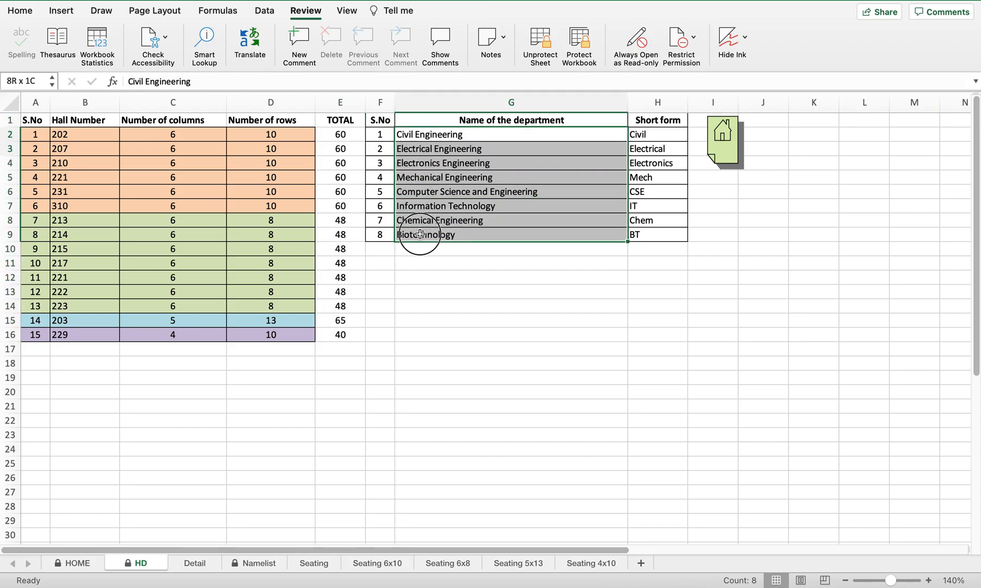
left_click(511, 133)
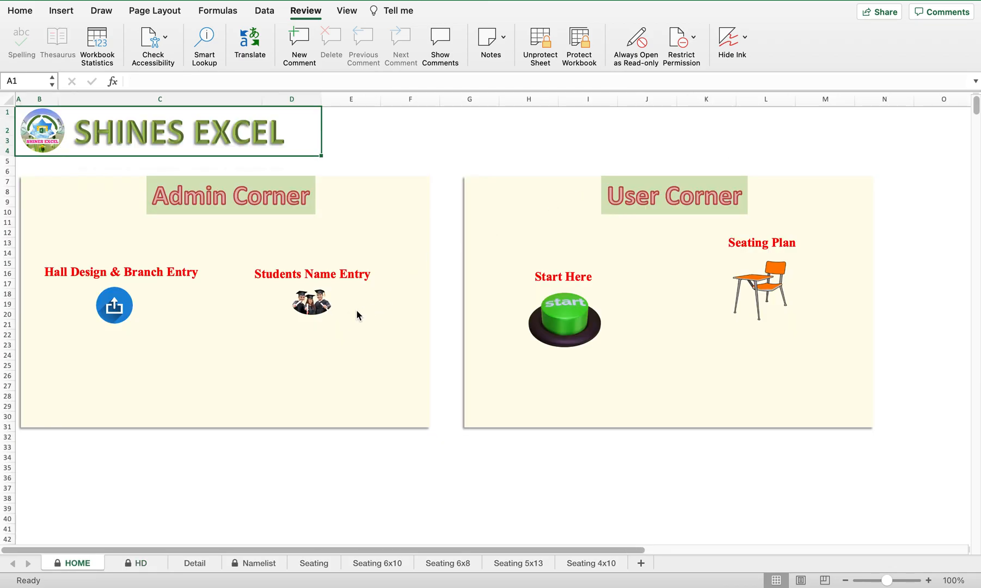
mouse_move(311, 305)
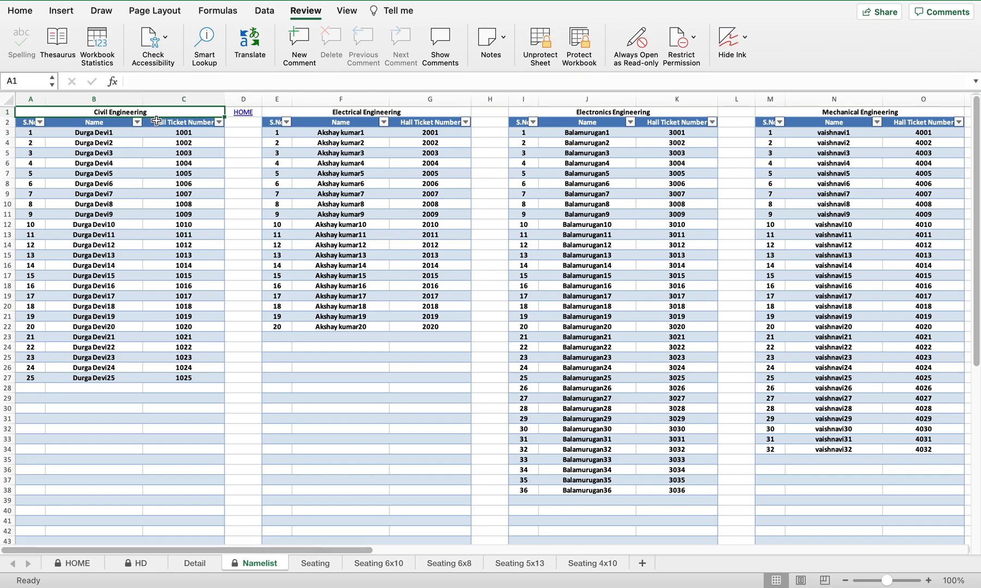
mouse_move(191, 112)
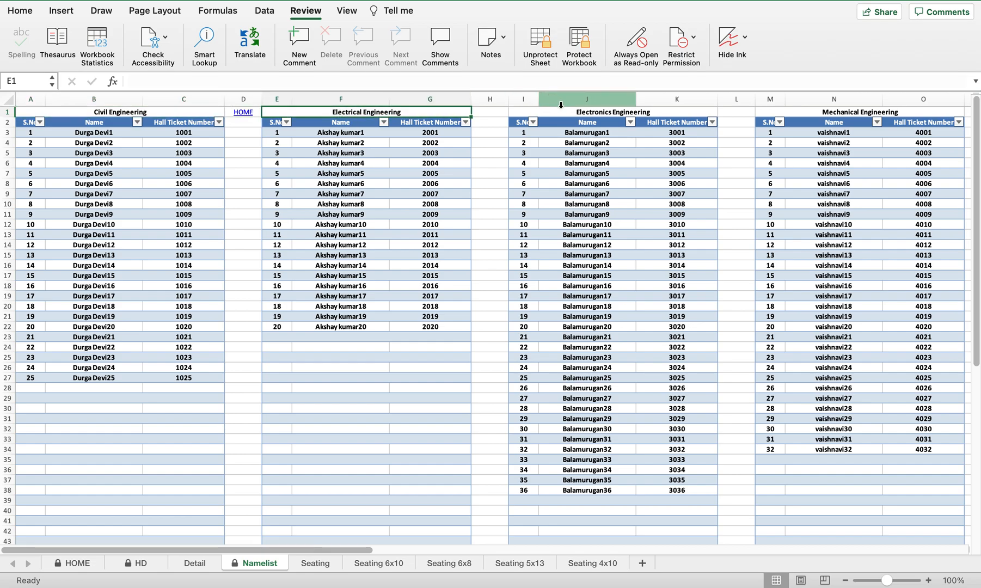
Review the Namelist student lists, then open the HD hall-design and branch sheet.
left_click(768, 112)
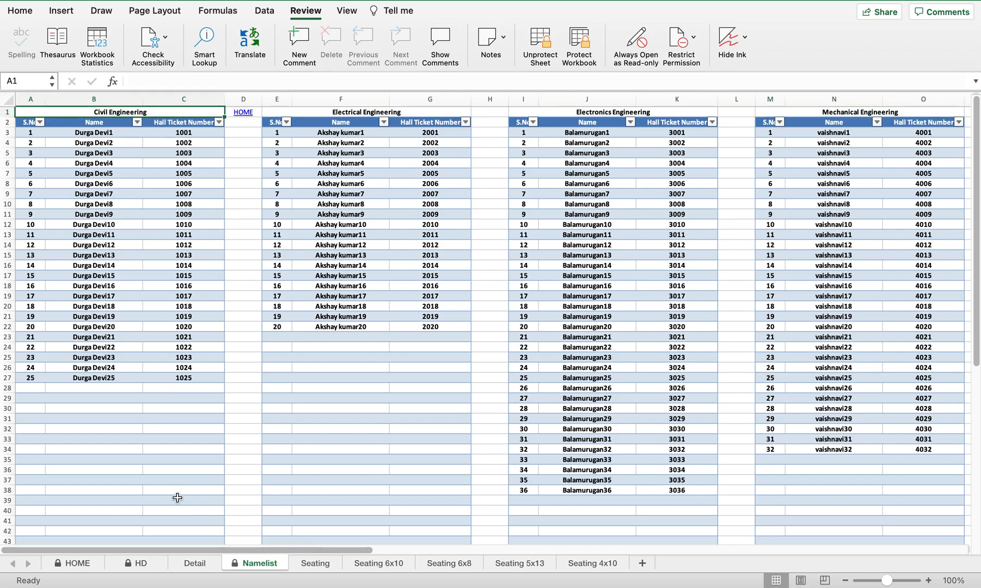
left_click(141, 563)
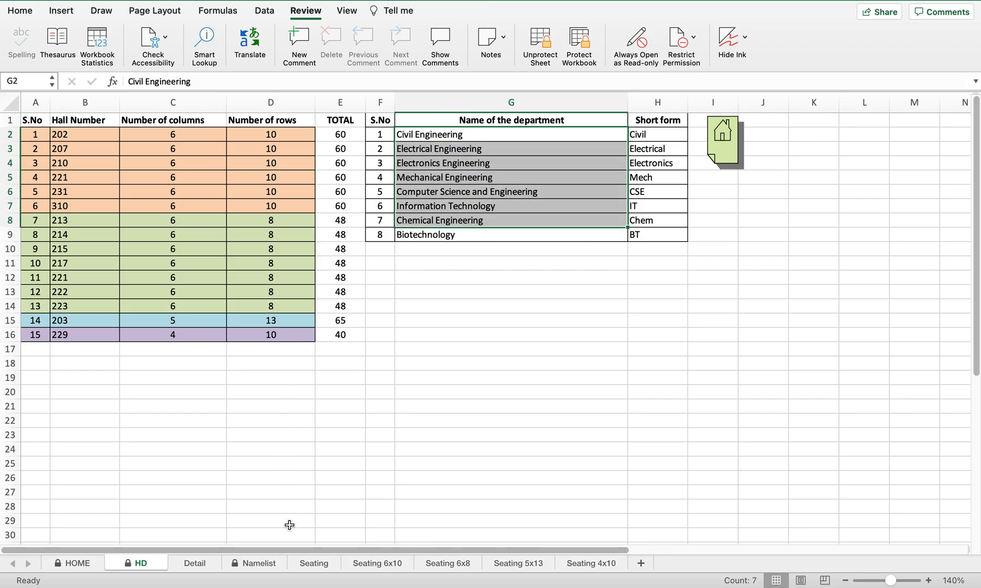
left_click(77, 563)
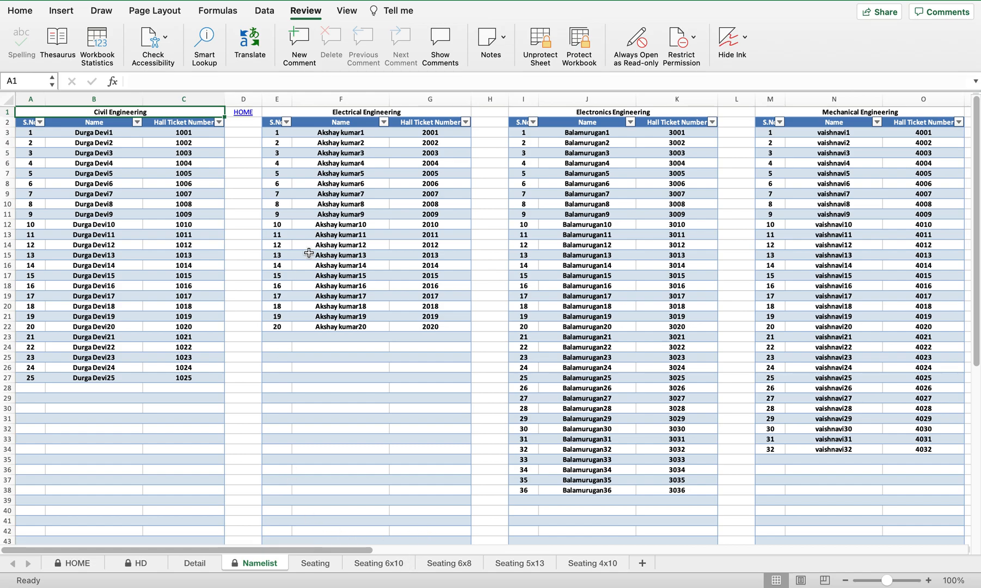
mouse_move(97, 131)
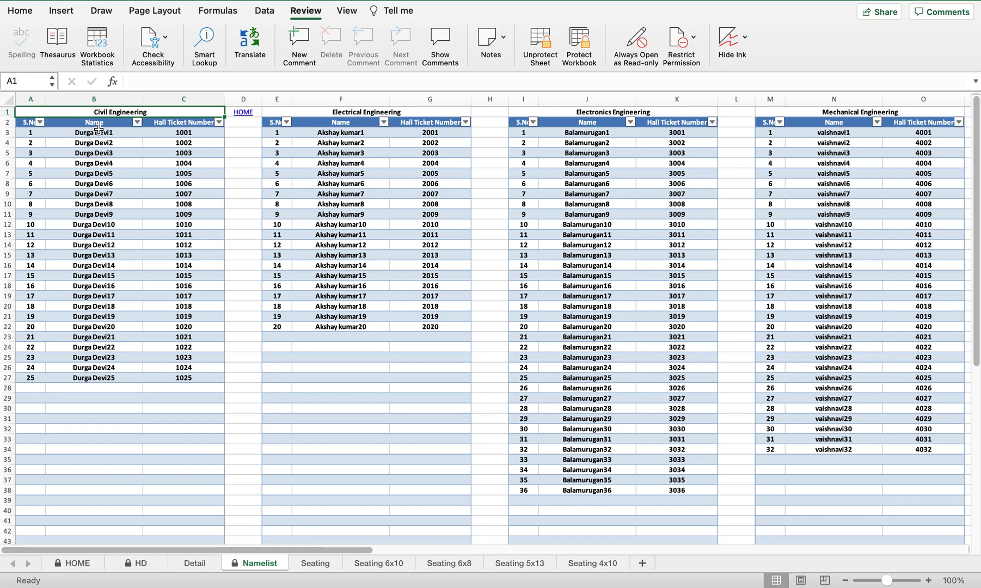
left_click_drag(94, 132, 94, 378)
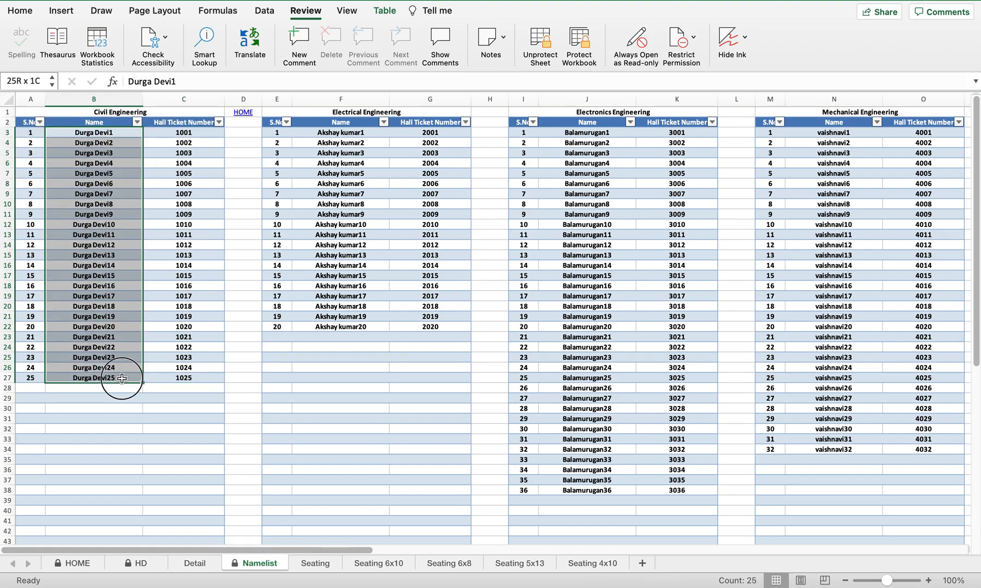
left_click(94, 132)
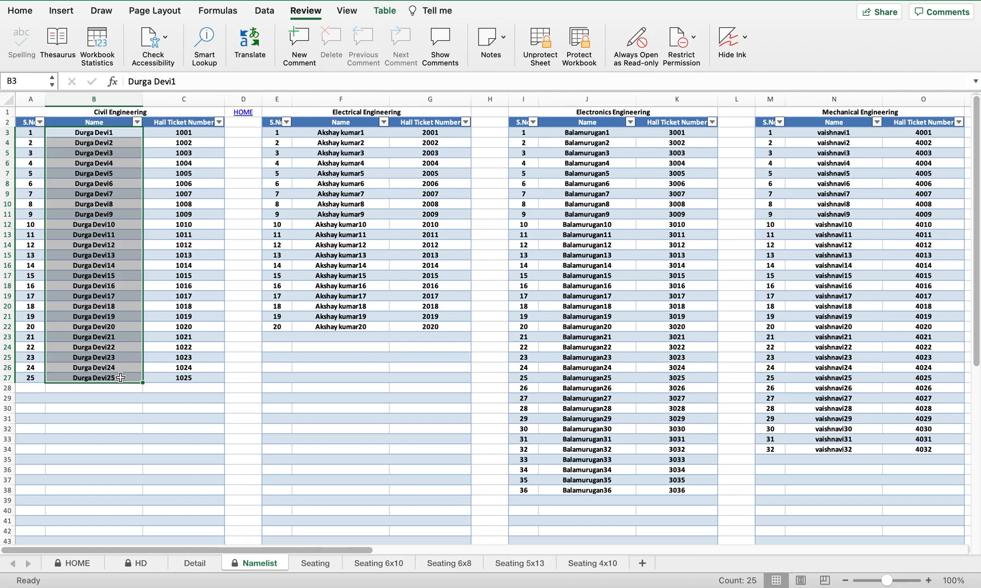
left_click_drag(93, 131, 183, 387)
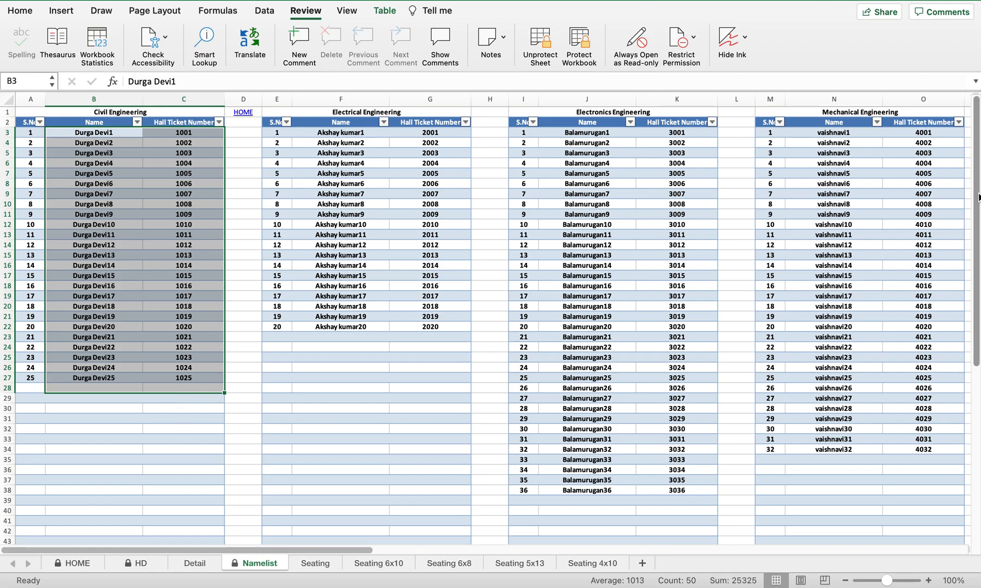
scroll("down", 3)
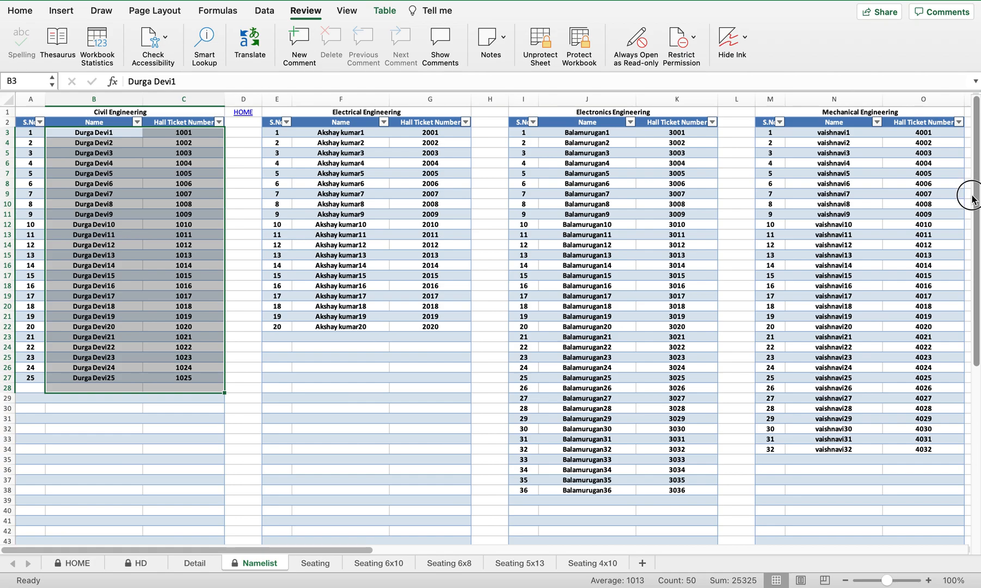
scroll("down", 3)
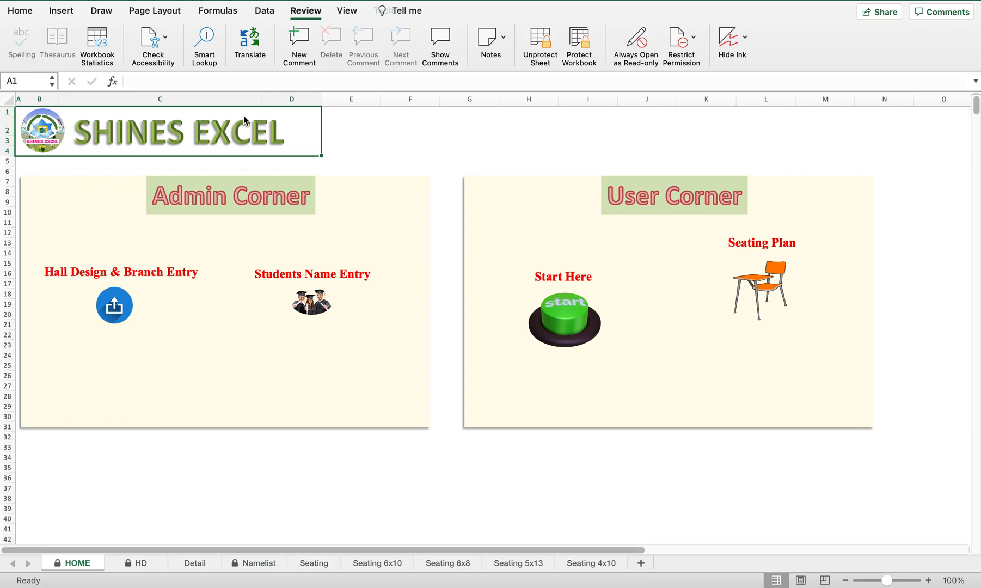
mouse_move(268, 414)
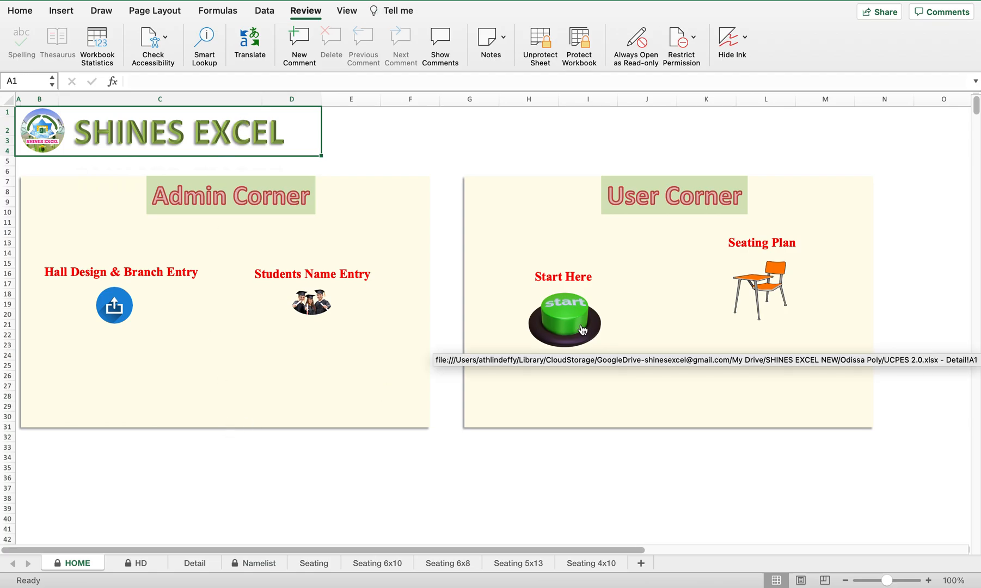
mouse_move(670, 211)
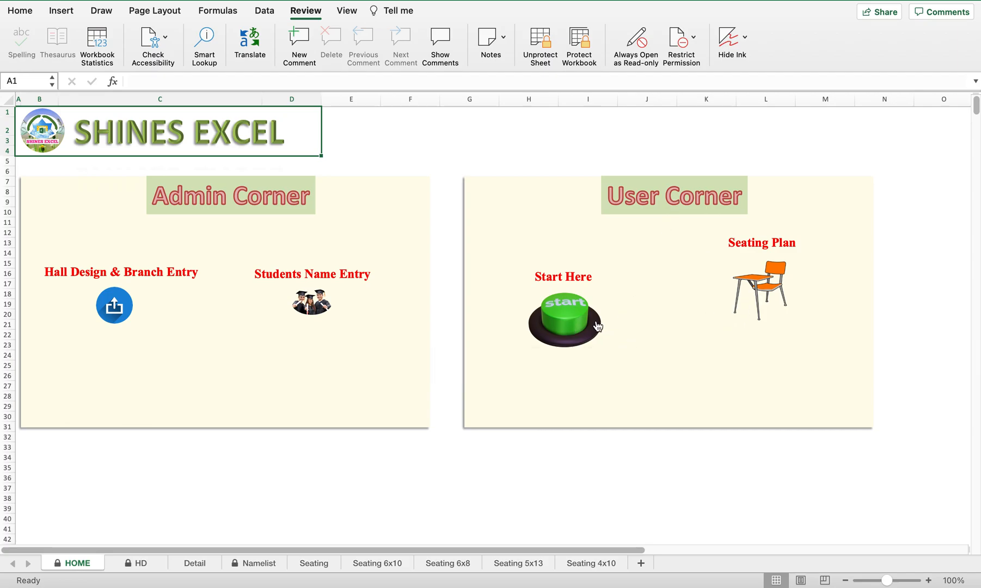
Open the Detail sheet showing college name, exam date, session and department list.
left_click(194, 563)
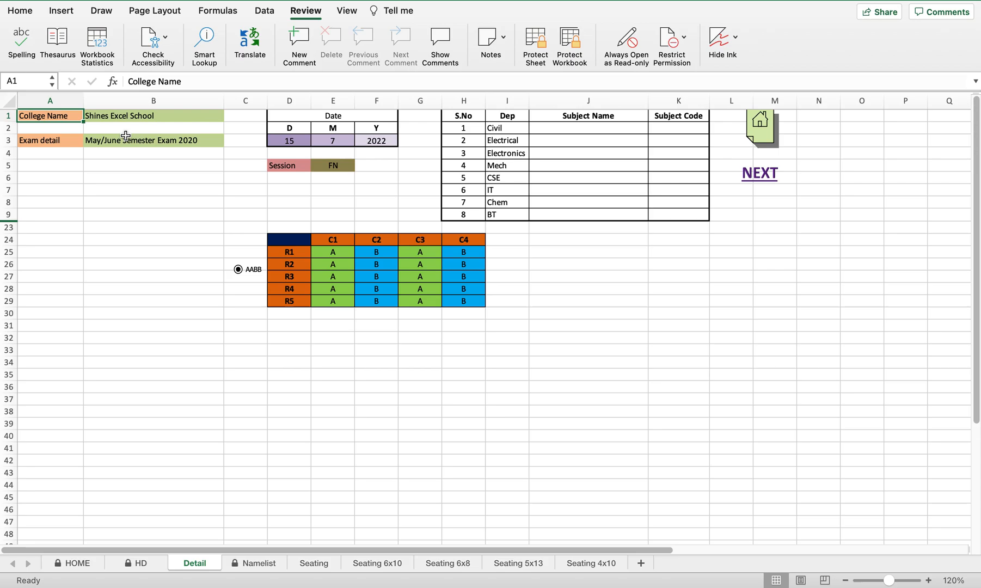
left_click(182, 140)
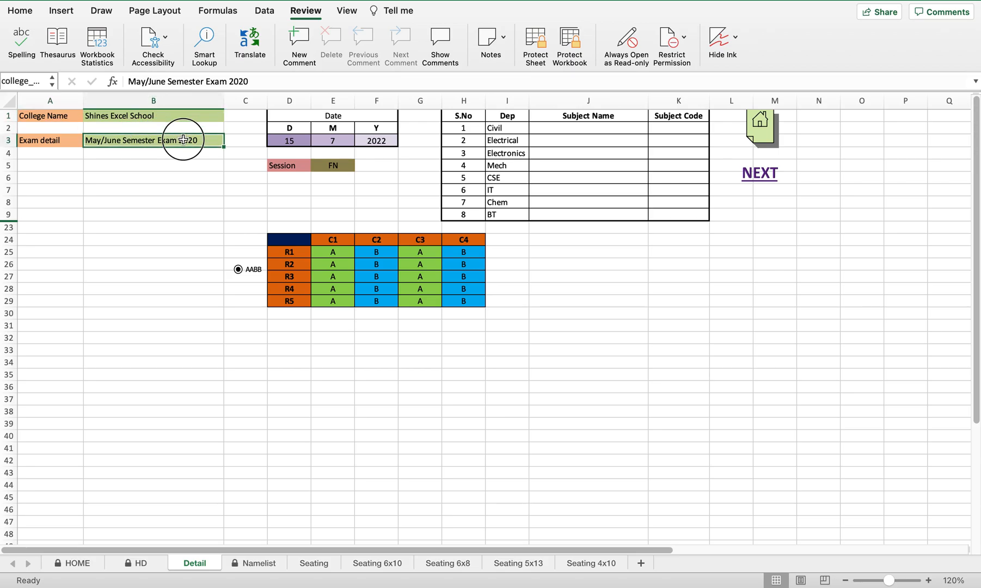
left_click(50, 140)
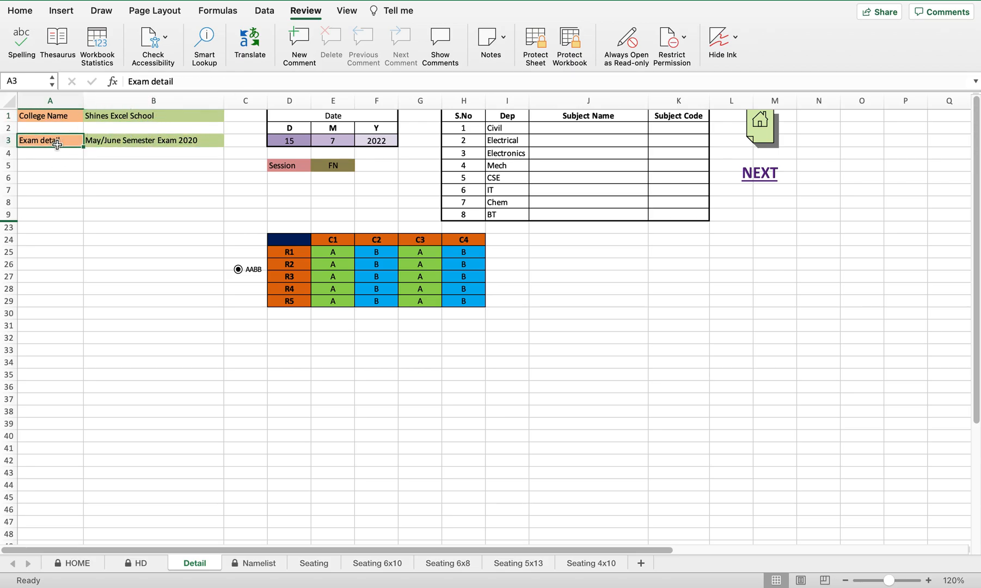
left_click(152, 140)
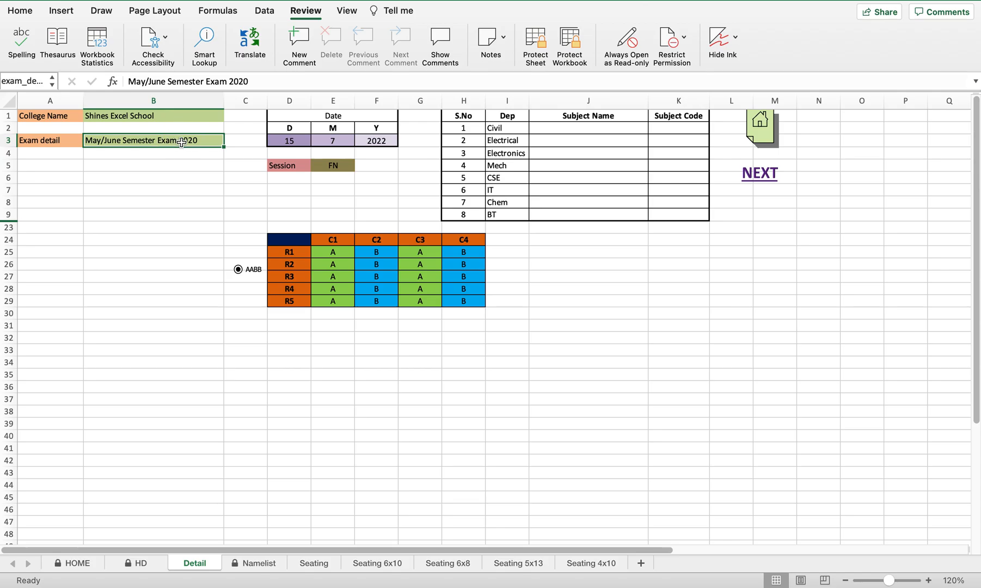
left_click(288, 140)
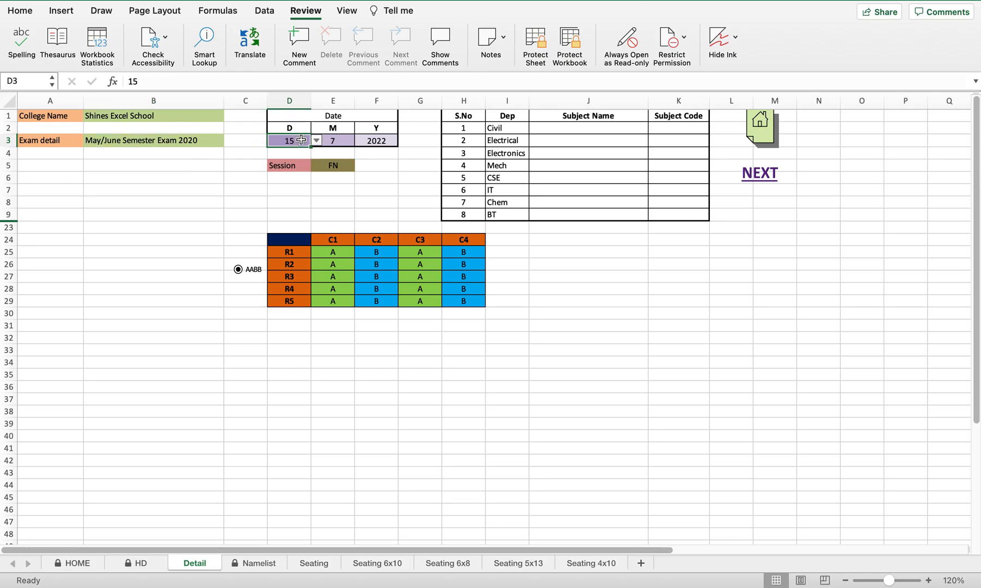
left_click(375, 140)
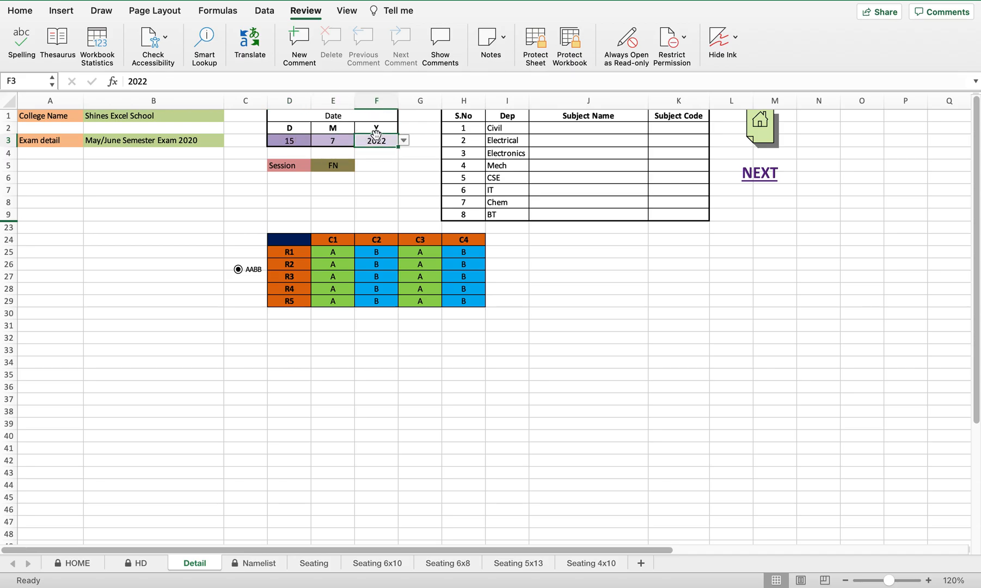
left_click(362, 168)
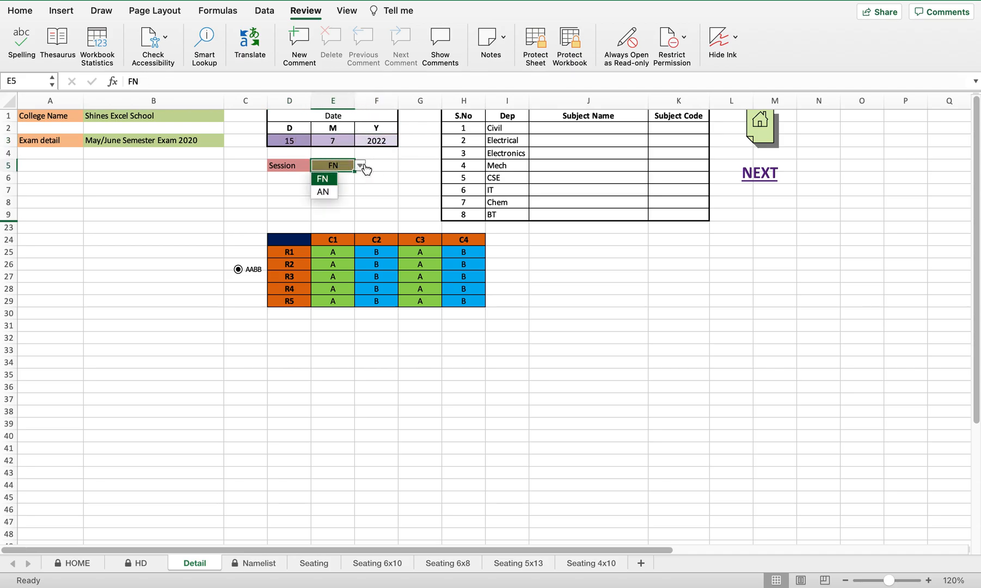
left_click(322, 178)
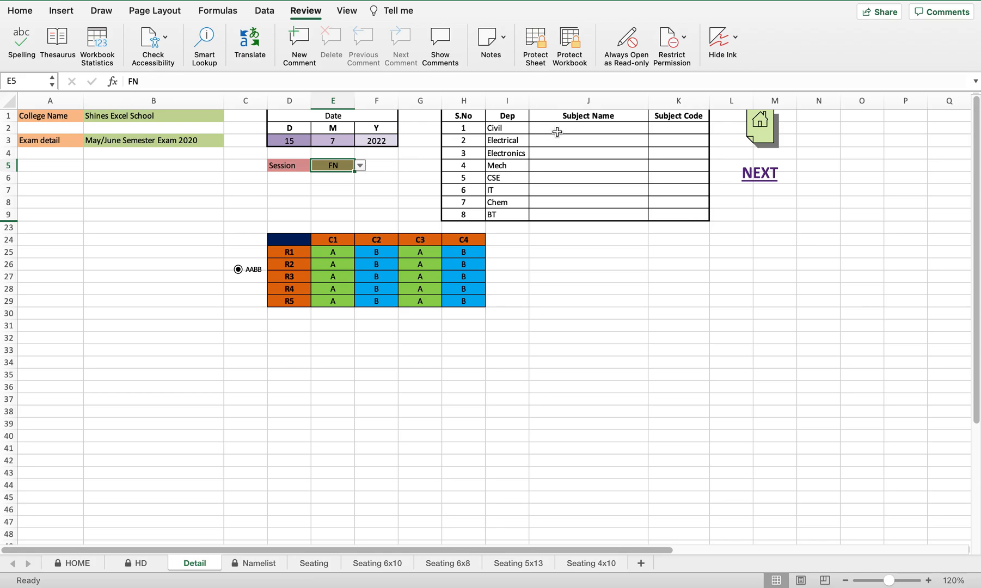
left_click(586, 127)
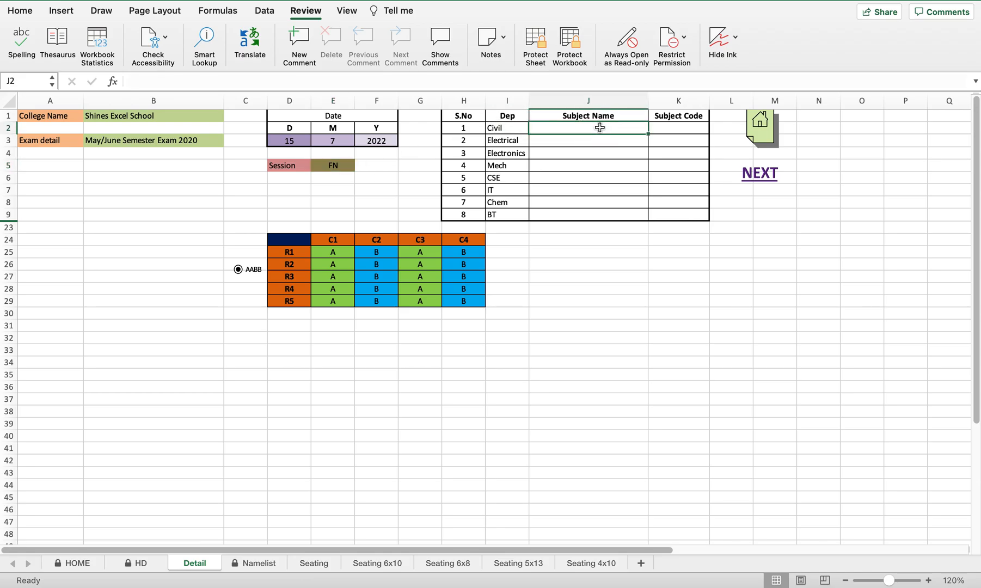
left_click(678, 129)
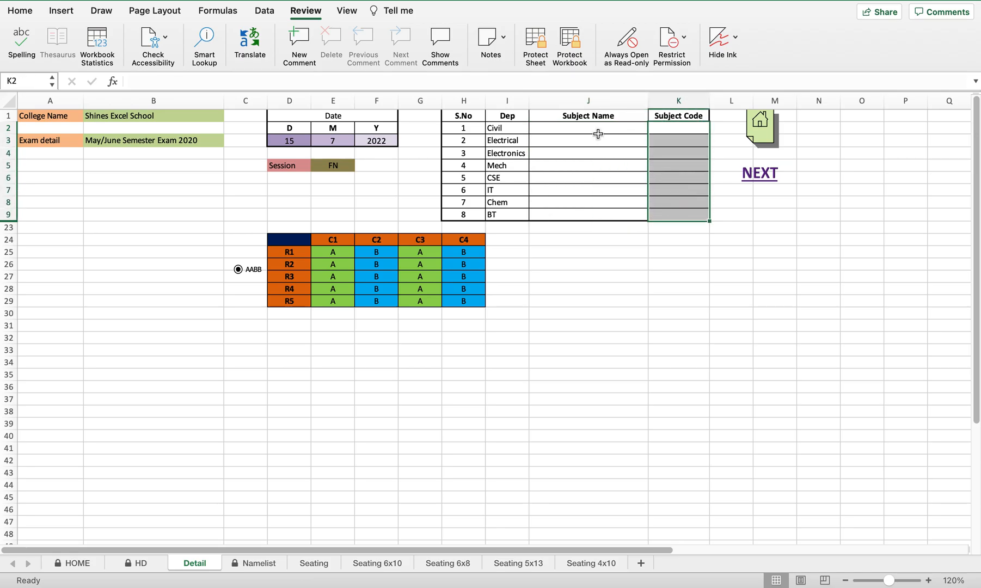
left_click(586, 128)
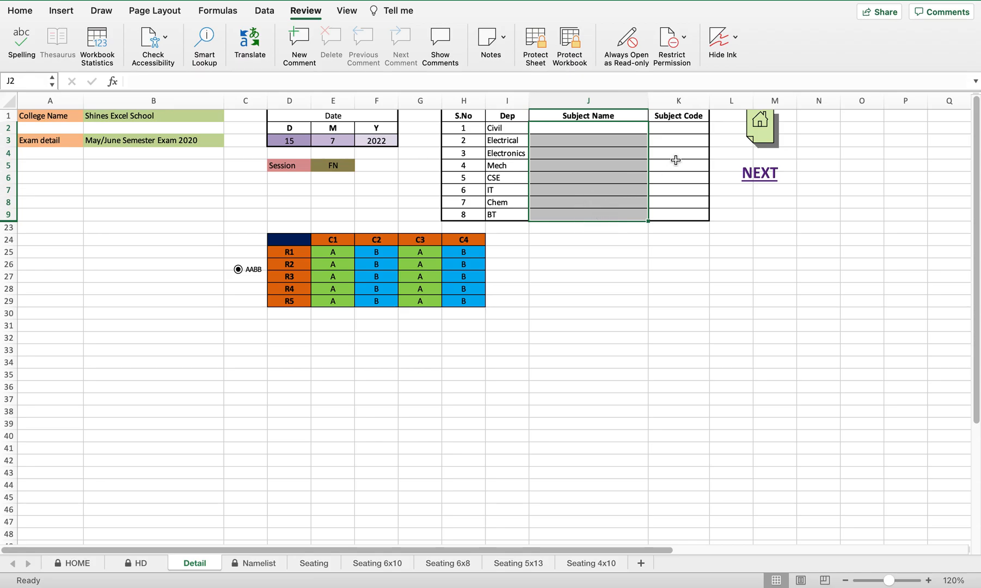
left_click(678, 127)
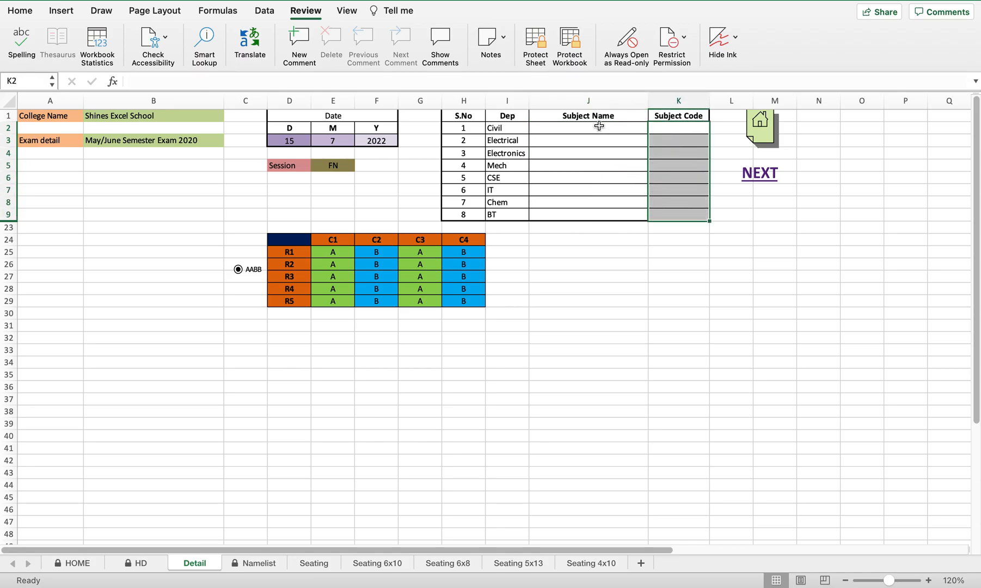
mouse_move(272, 276)
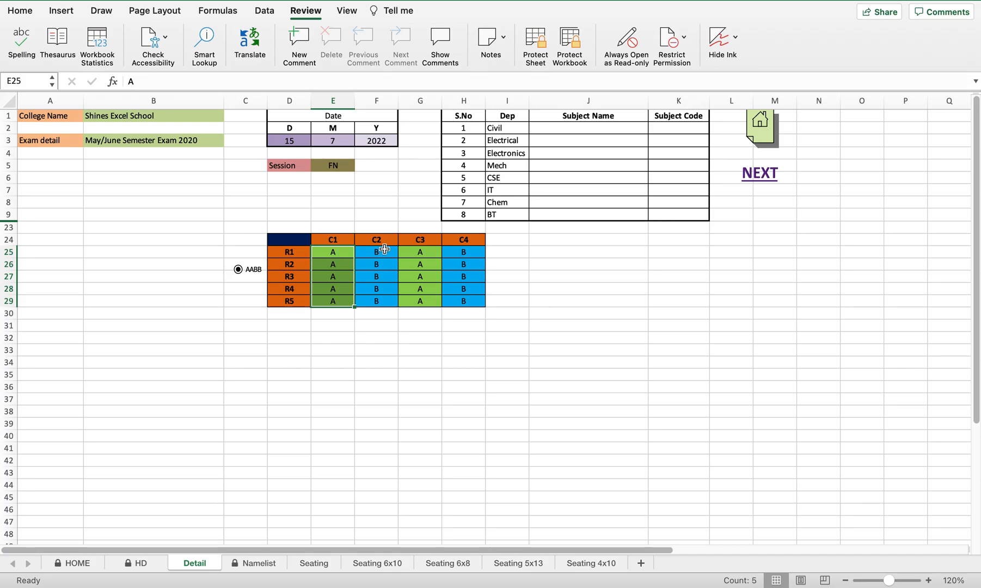
left_click(376, 251)
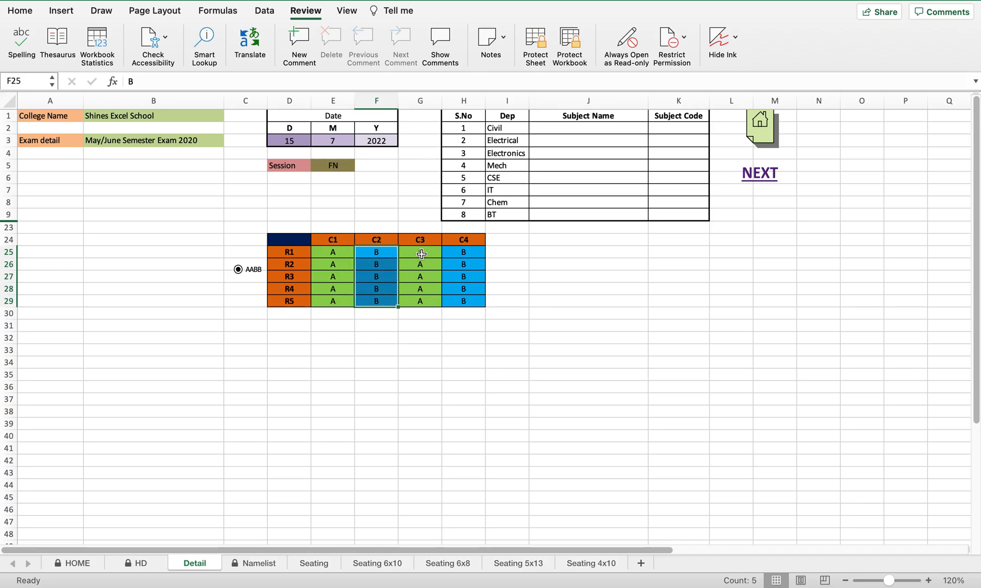
mouse_move(531, 267)
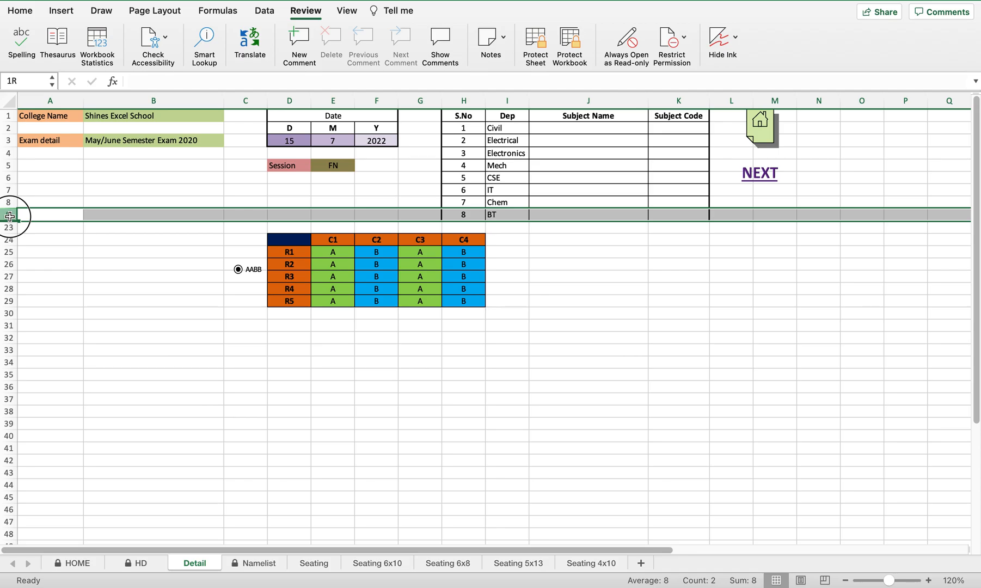
Unhide the ABCD and alternating A/B pattern grids, then hide rows 10–22 again.
right_click(9, 215)
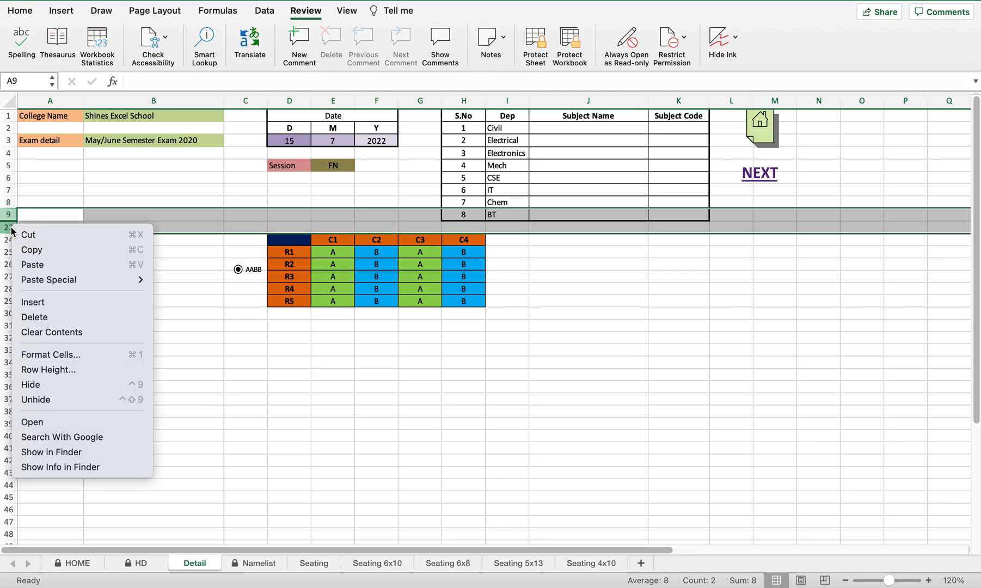
left_click(36, 399)
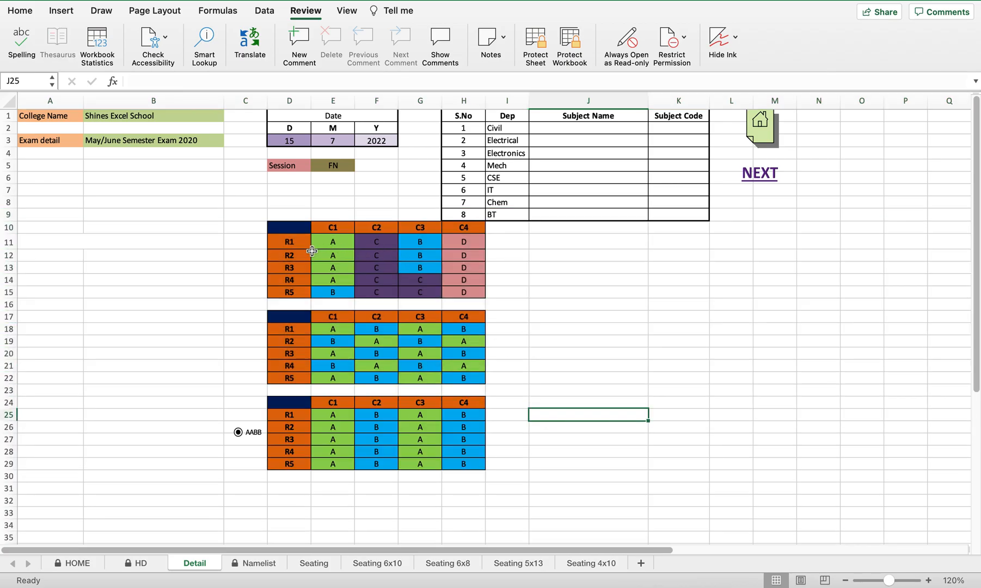
left_click_drag(332, 241, 332, 291)
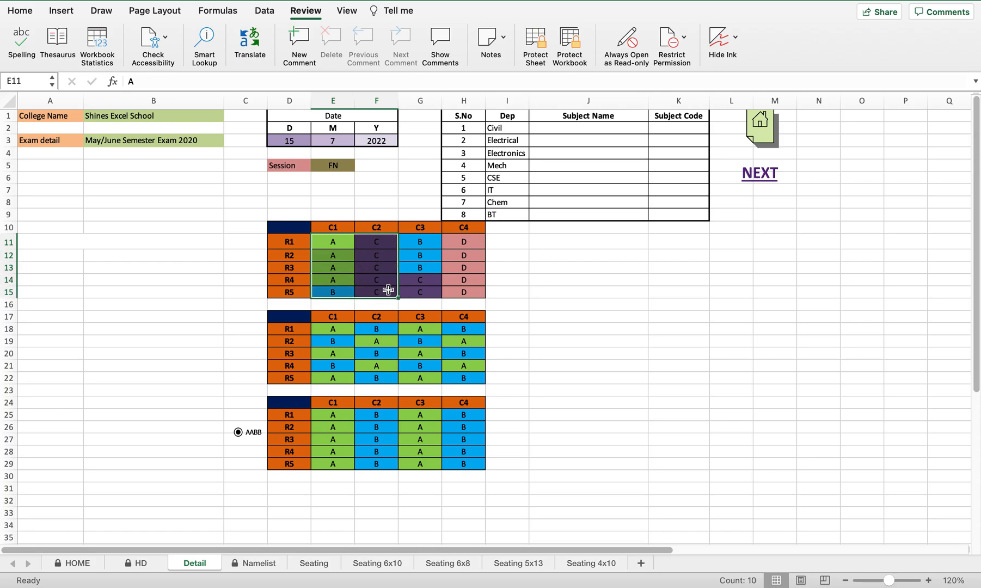
mouse_move(360, 341)
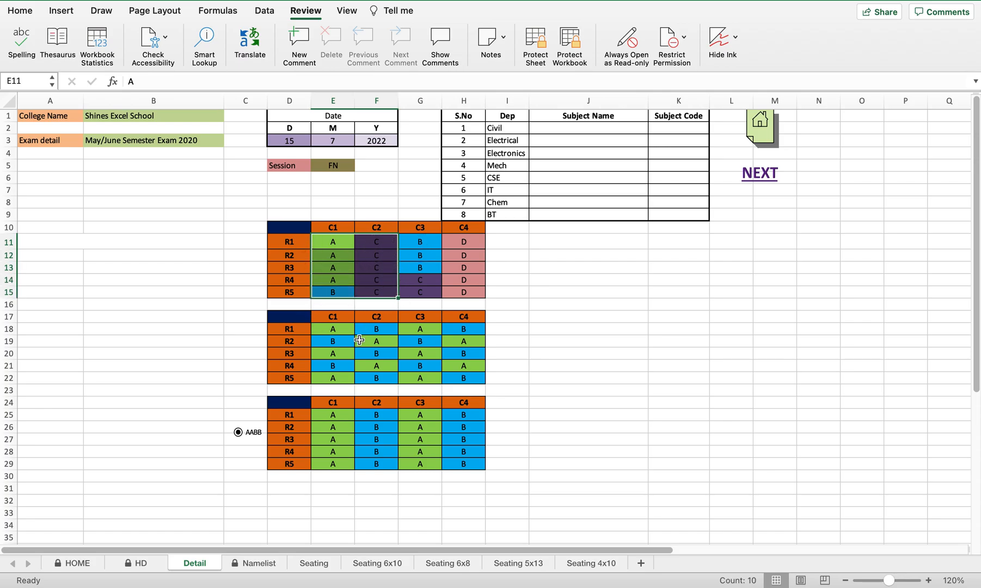
left_click(332, 341)
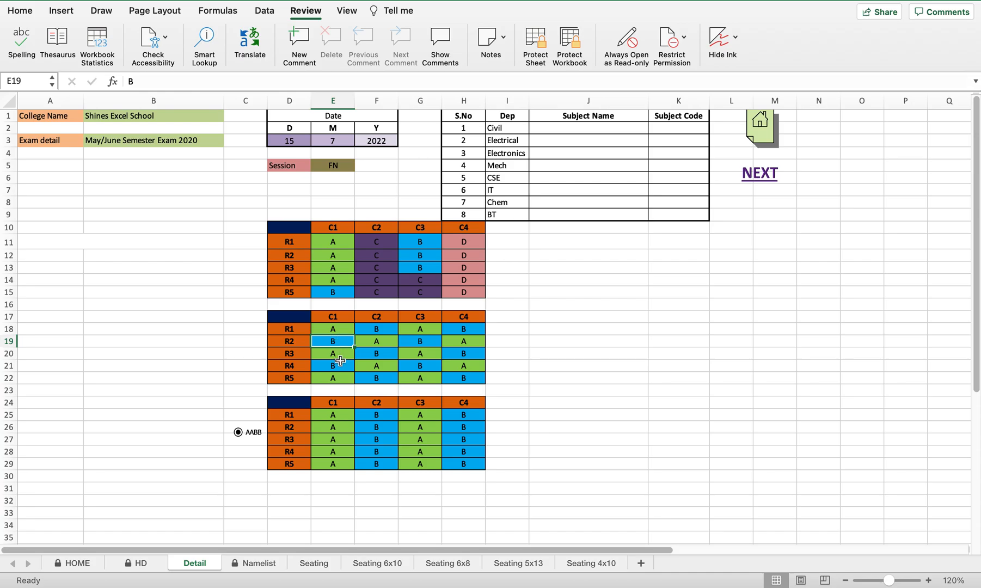
left_click(332, 328)
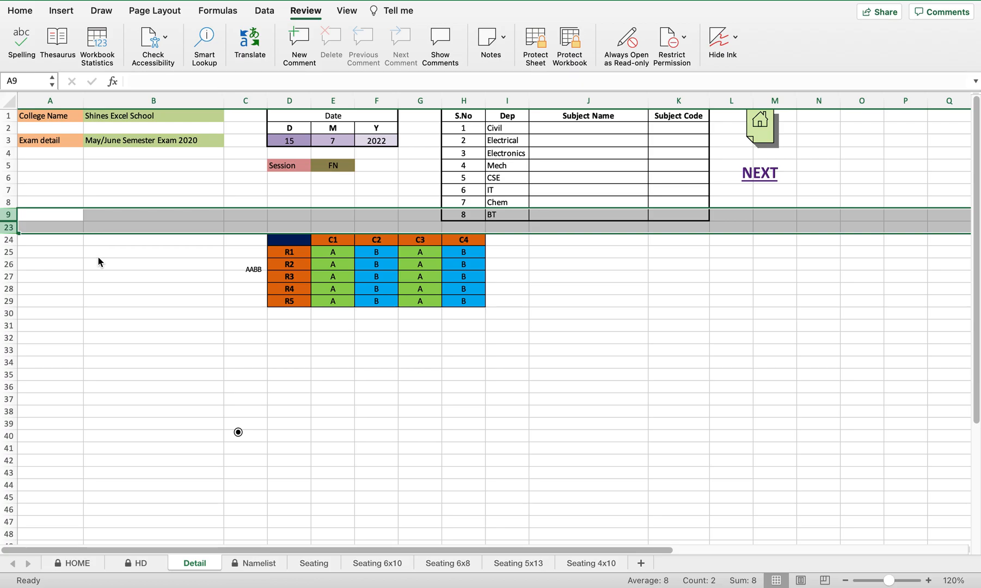
mouse_move(804, 298)
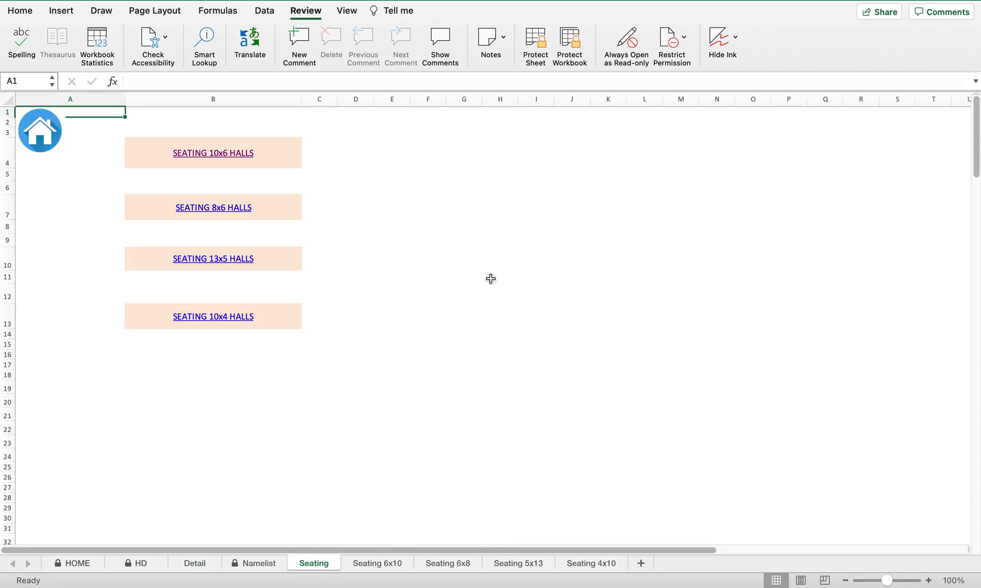
mouse_move(356, 342)
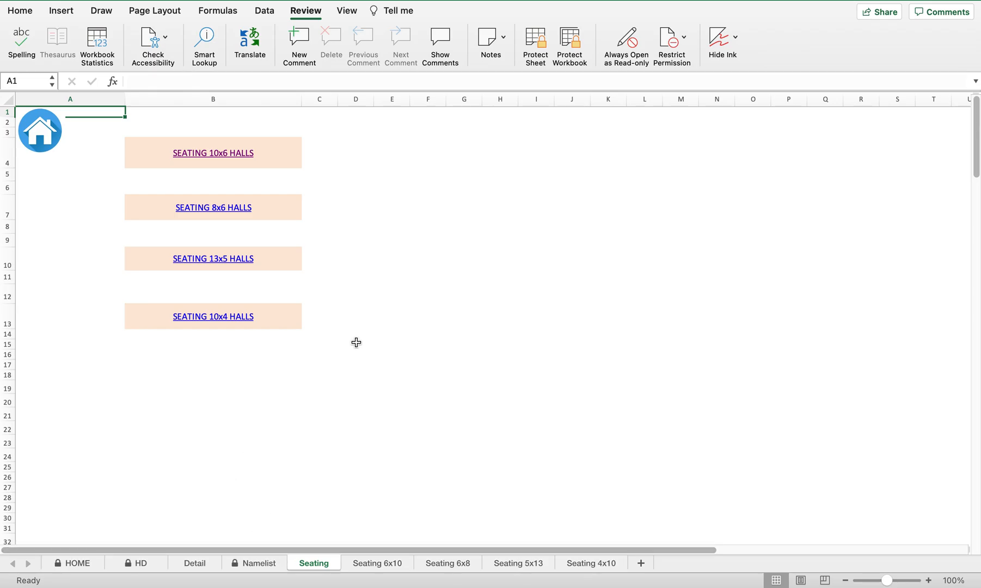
mouse_move(213, 153)
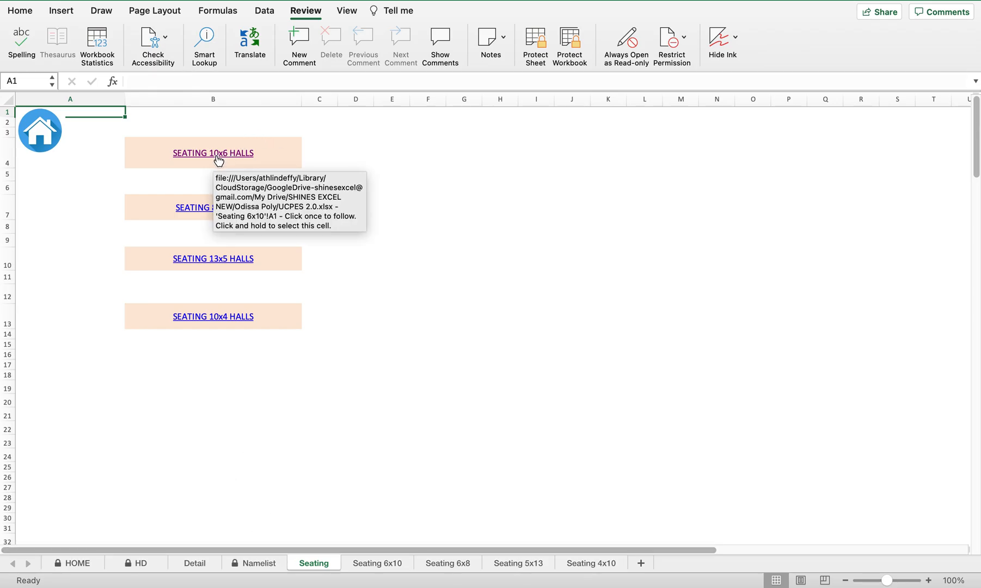
Open the 10x6 halls seating plan showing hall 202.
left_click(213, 152)
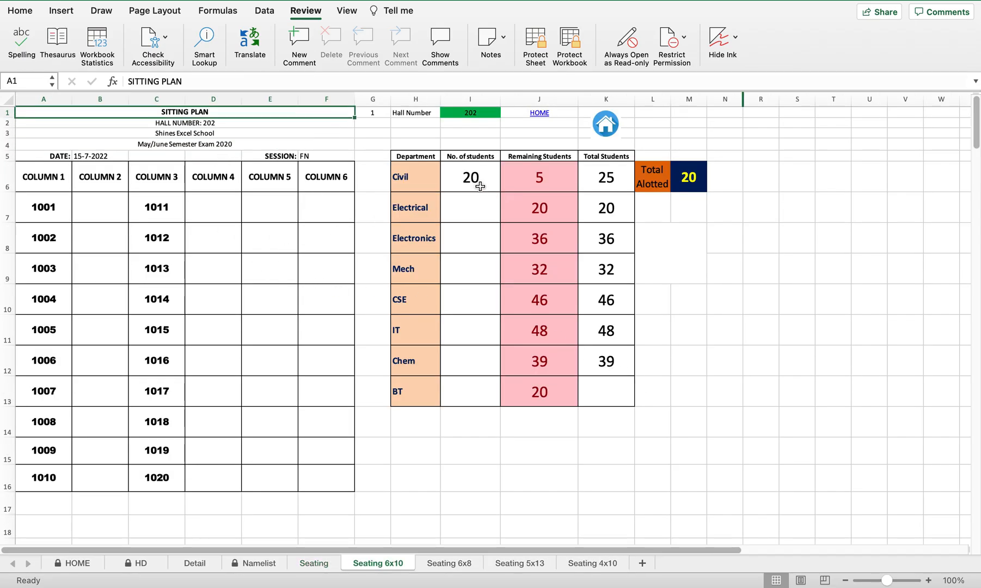
Enter Civil 15, Electrical 20, Electronics 15, Mech 5, CSE 5 in I6:I10, then select them.
left_click(469, 177)
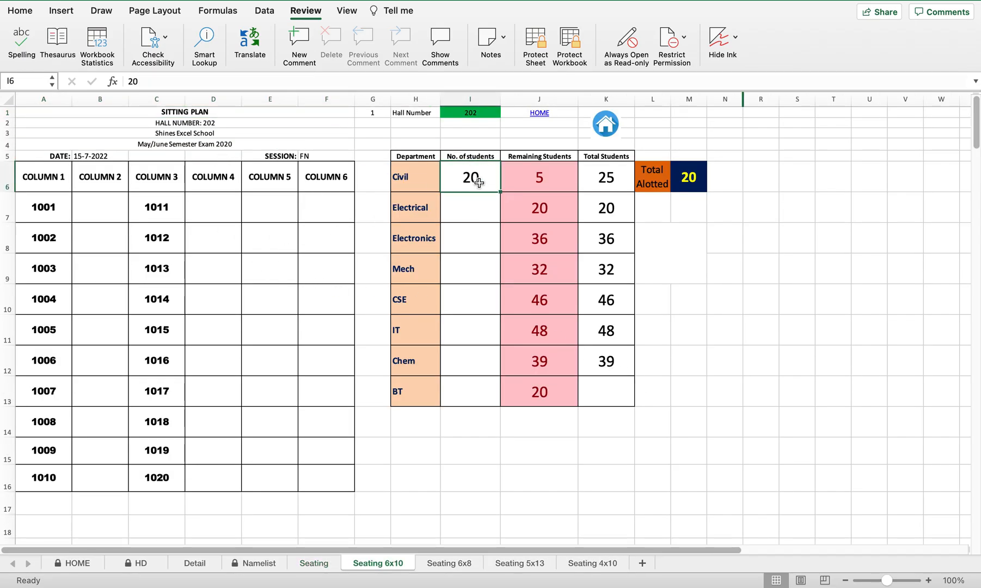
type("15")
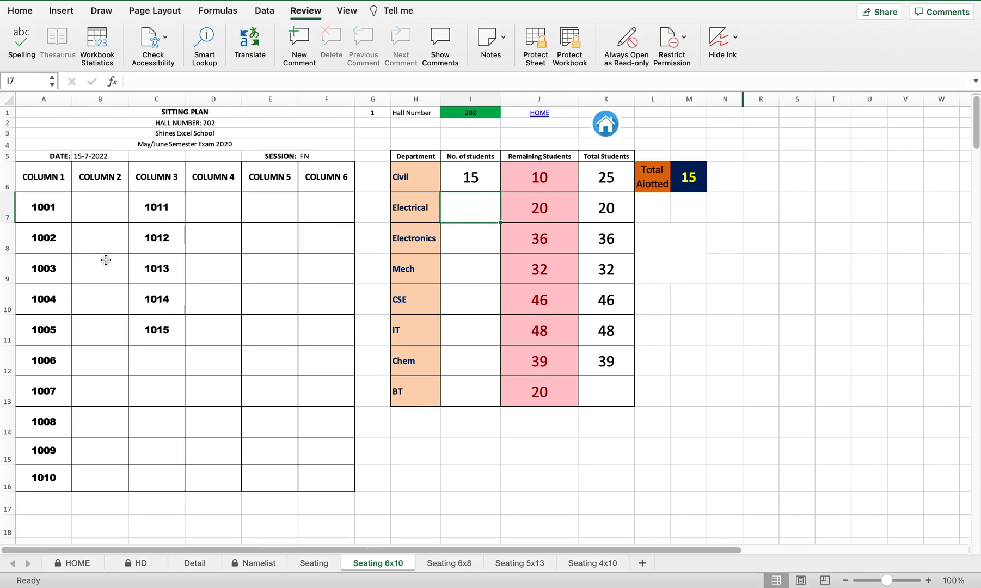
mouse_move(72, 227)
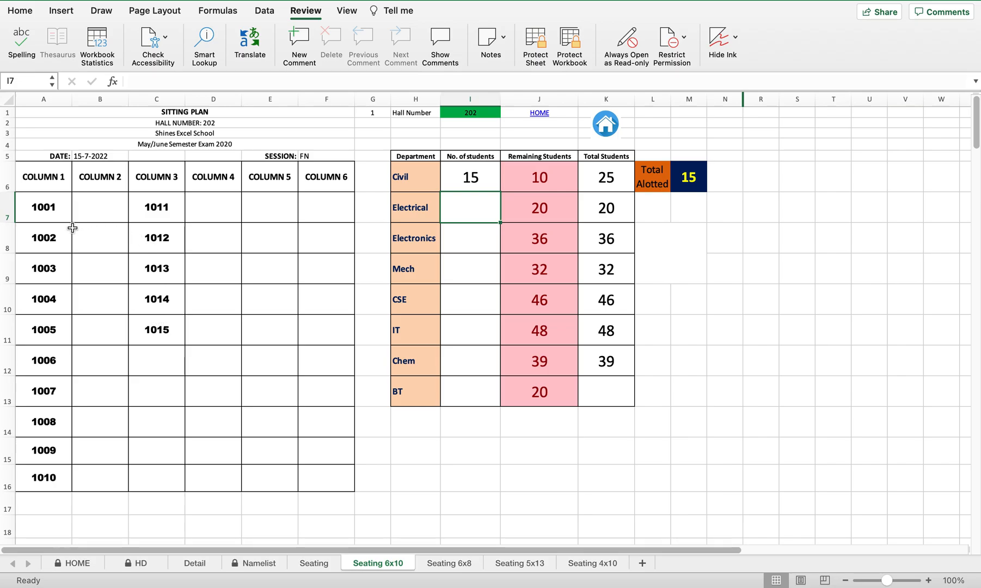
mouse_move(23, 488)
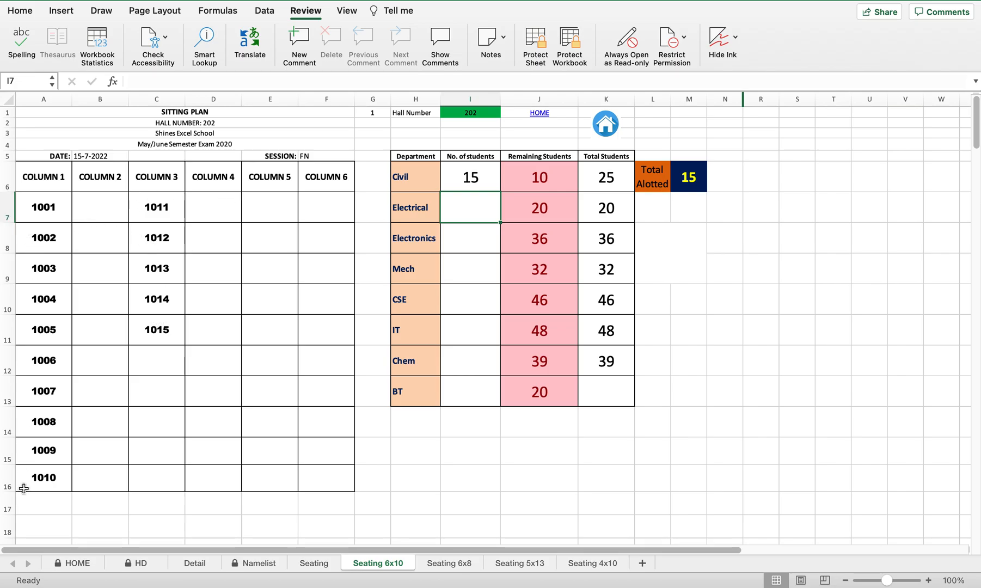
mouse_move(340, 175)
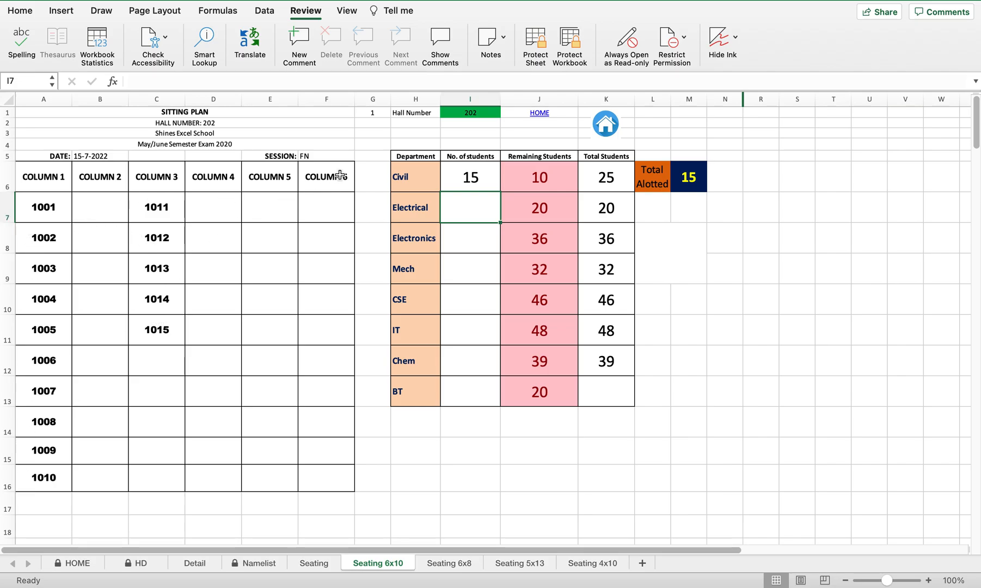
mouse_move(172, 283)
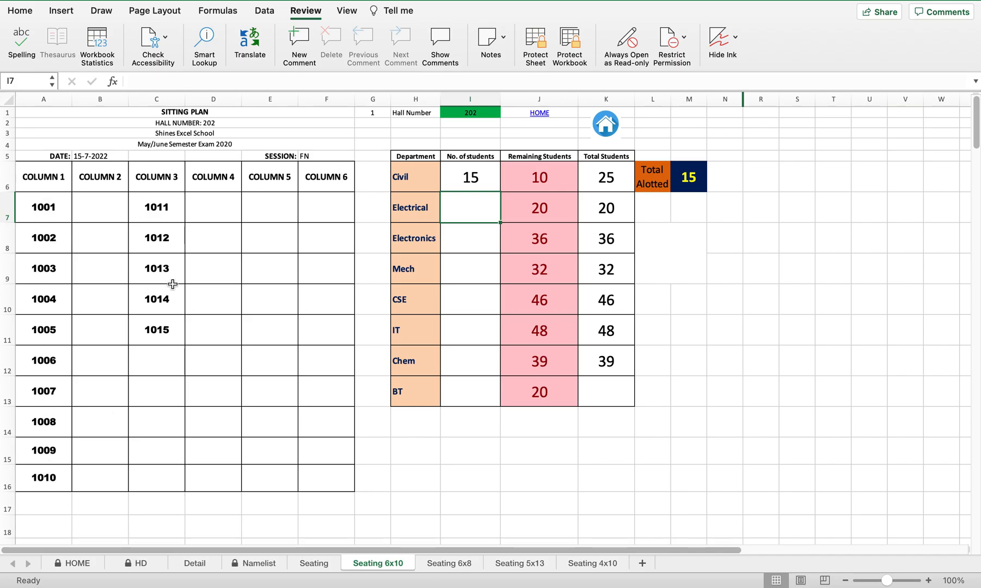
mouse_move(682, 213)
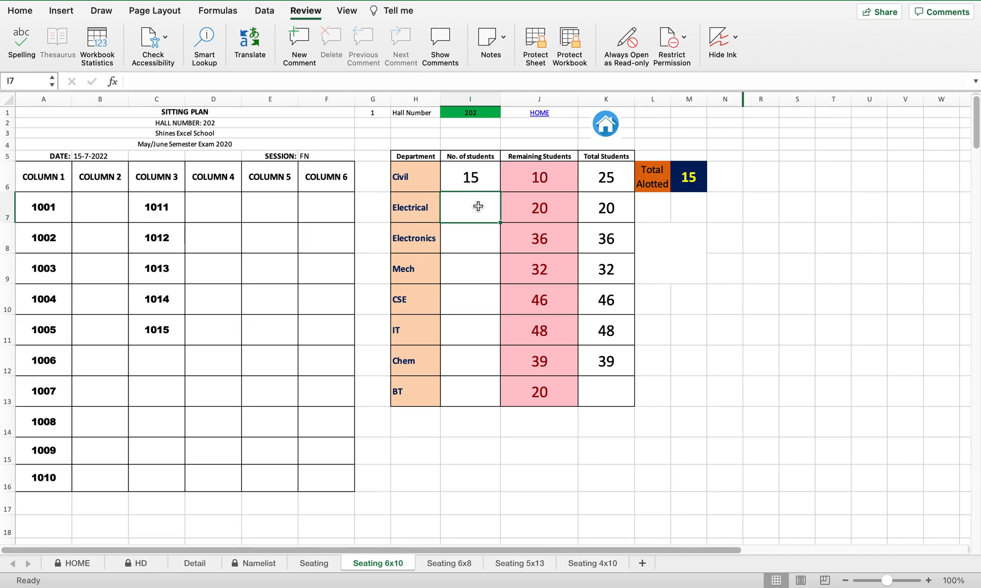
type("20")
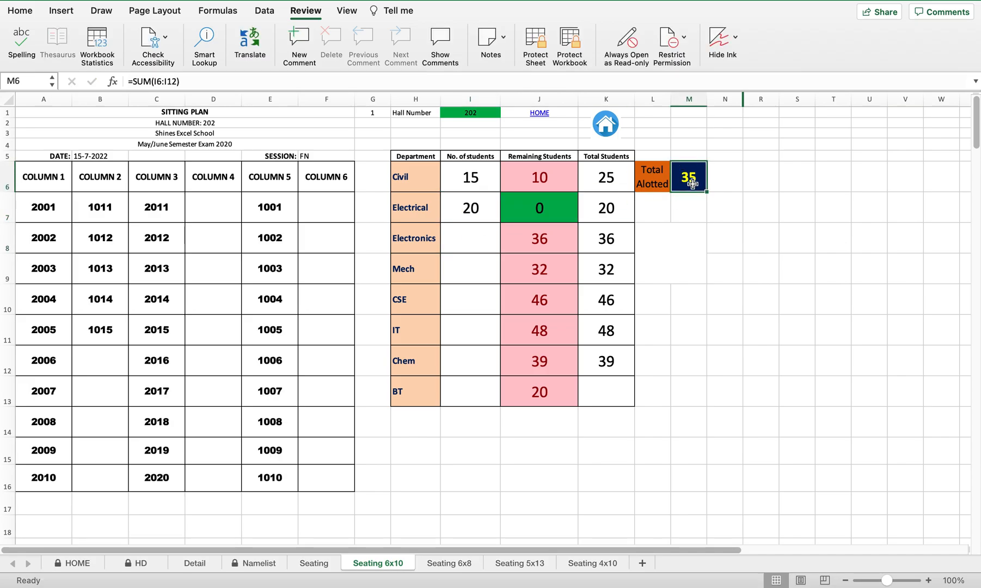
mouse_move(482, 239)
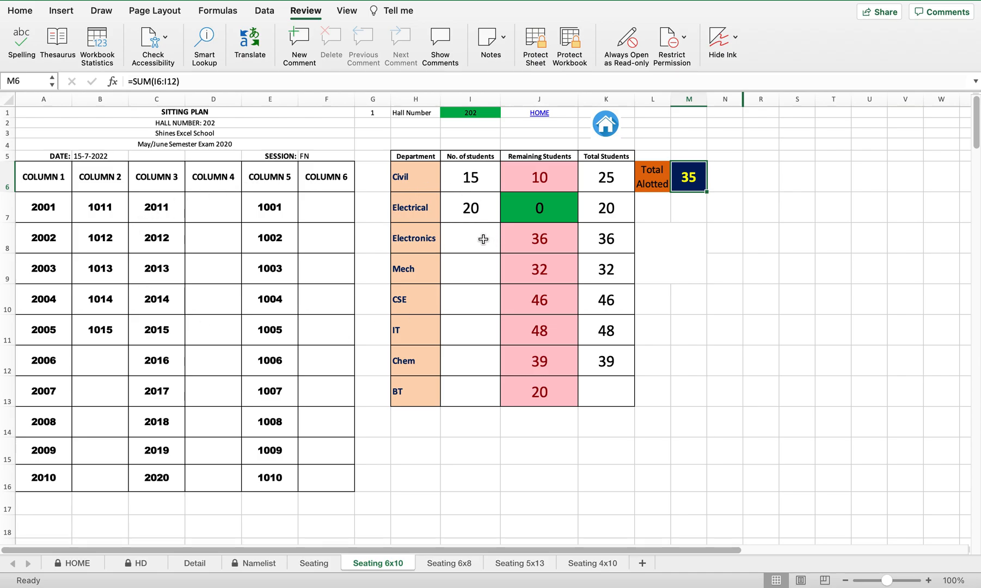
type("20")
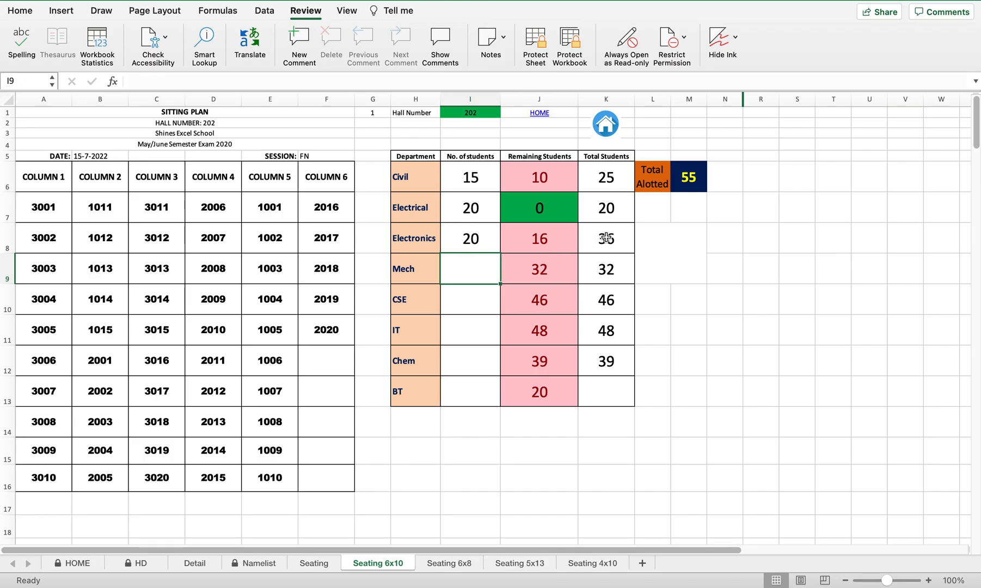
type("5")
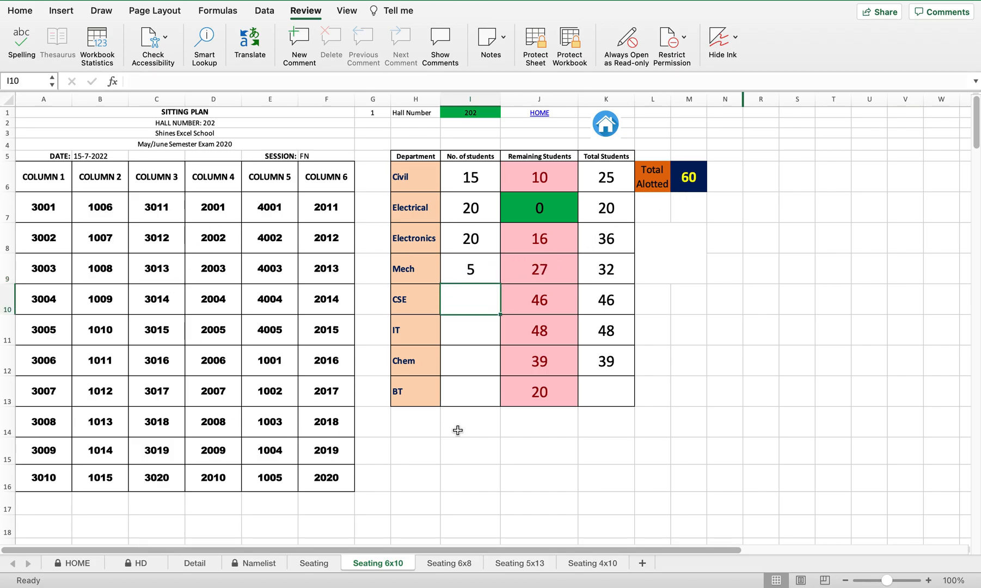
mouse_move(477, 294)
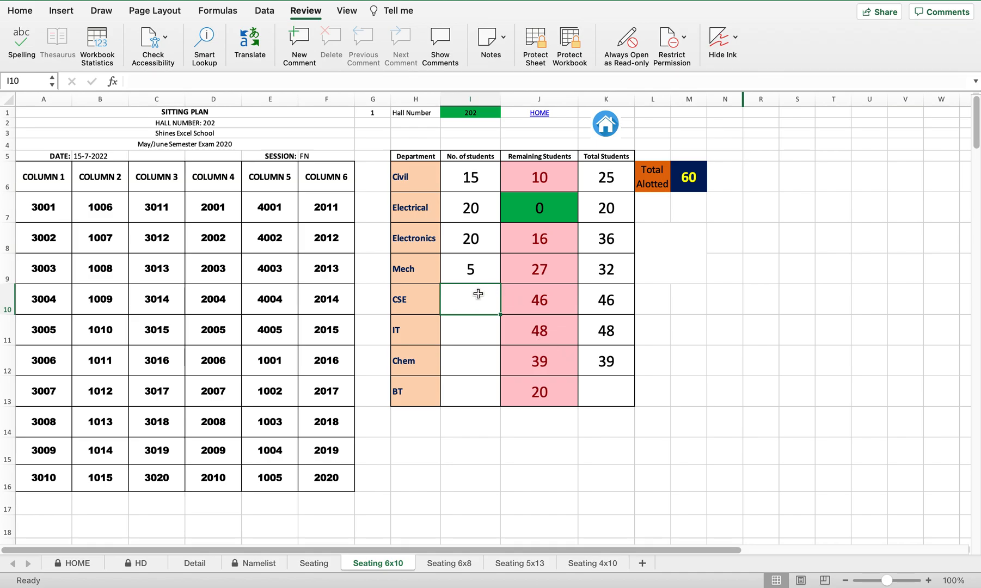
type("5")
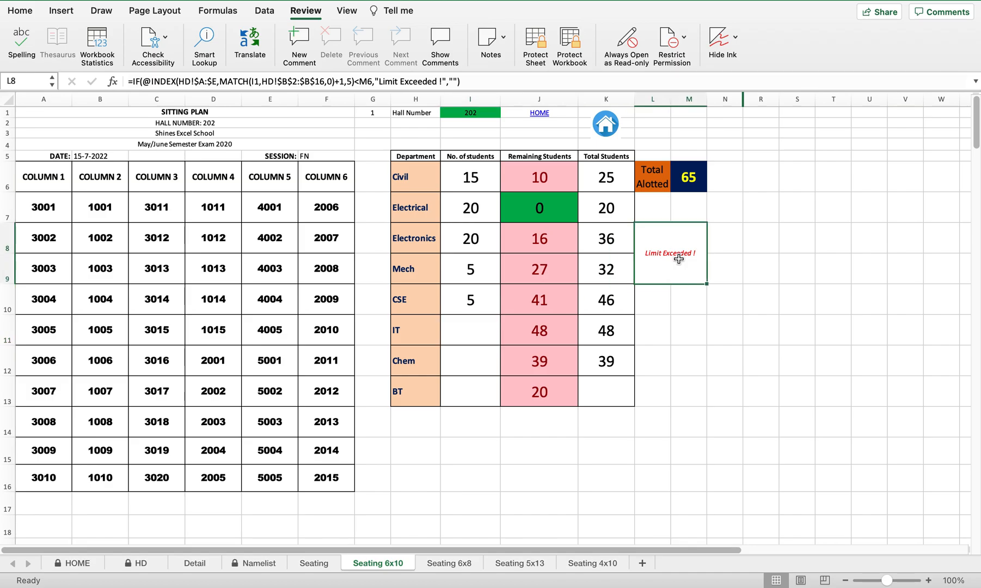
mouse_move(477, 327)
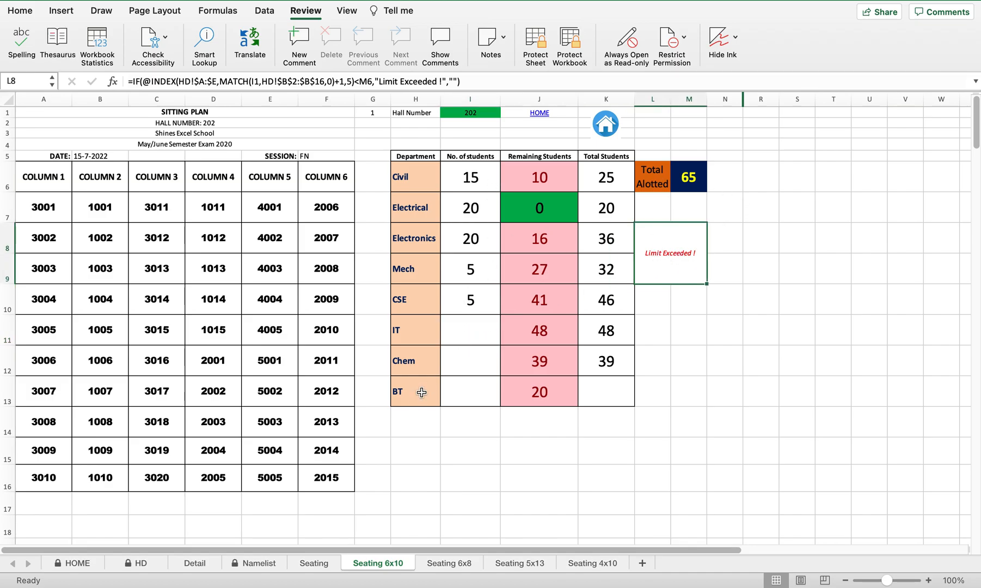
mouse_move(301, 256)
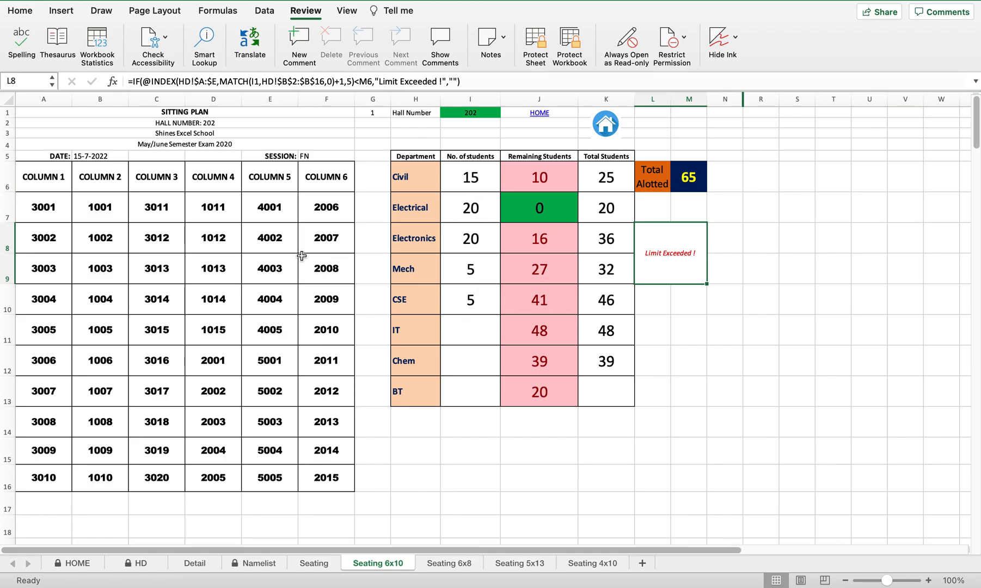
mouse_move(474, 243)
type("15")
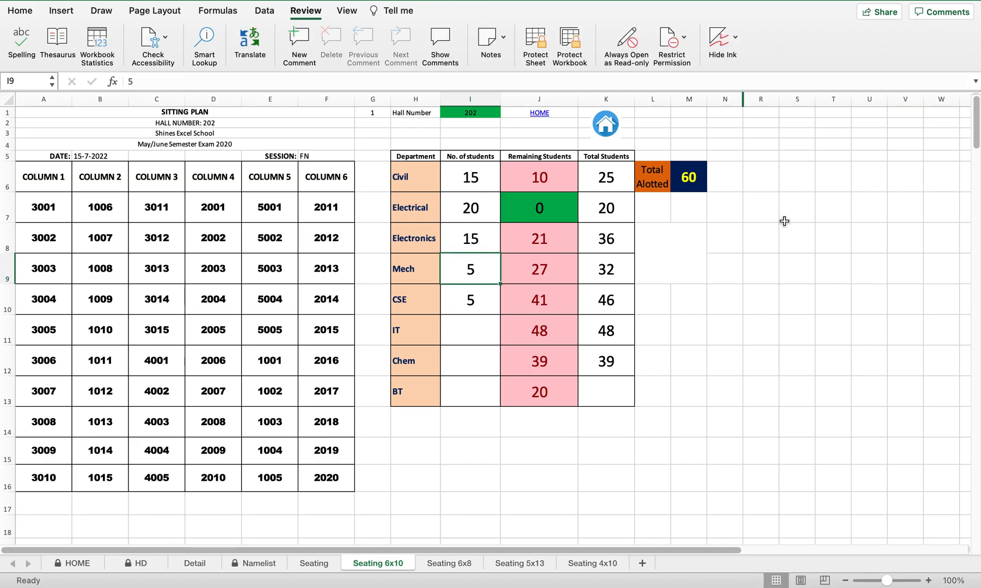
mouse_move(477, 181)
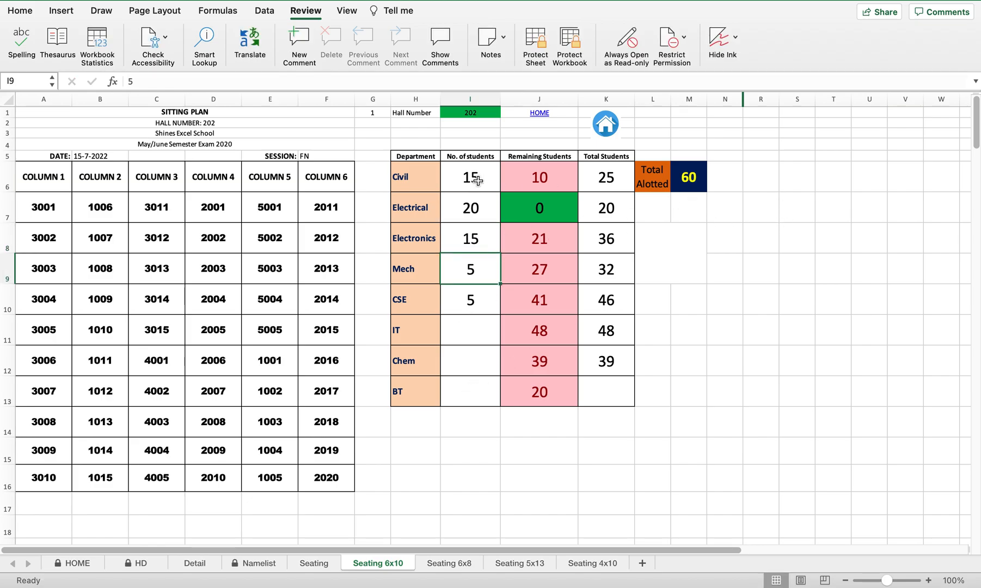
left_click_drag(470, 177, 470, 298)
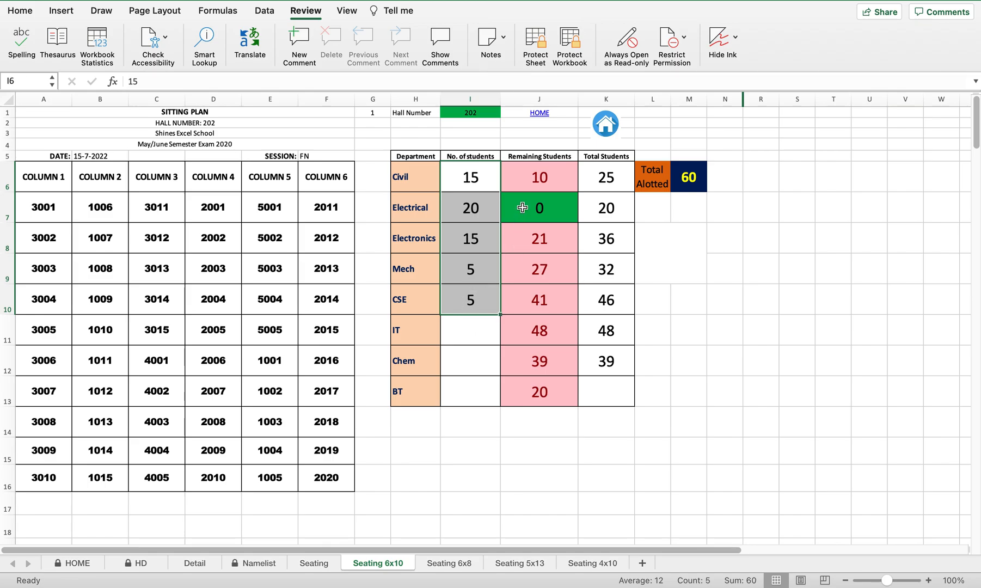
mouse_move(488, 298)
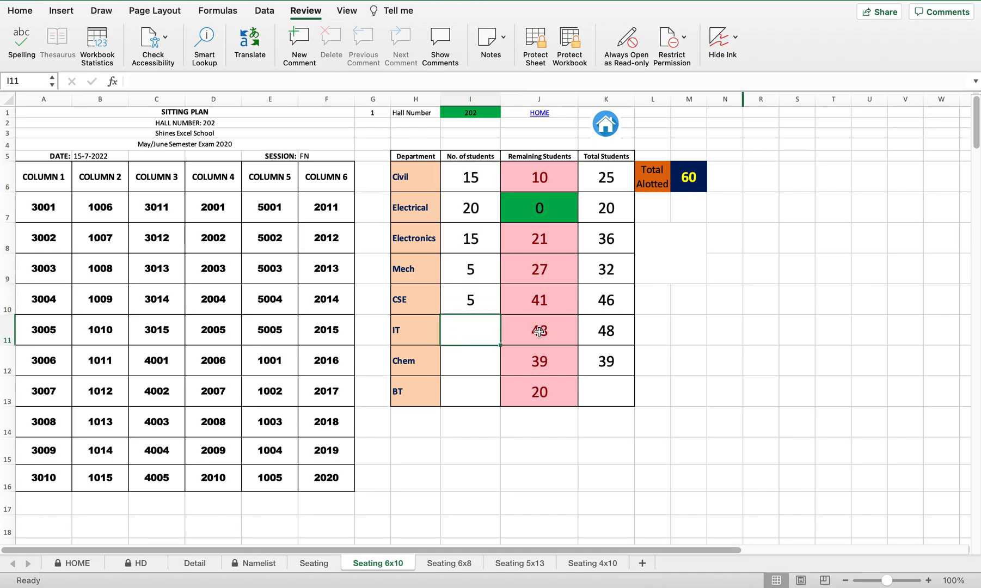
Enter 30 IT and 30 Chem students for hall 202, clearing other departments.
type("30")
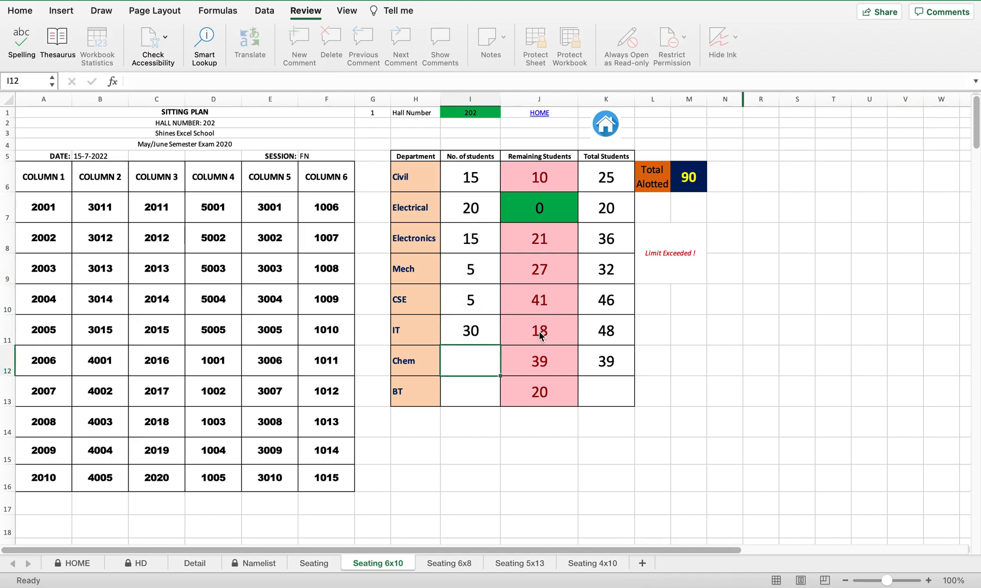
type("30")
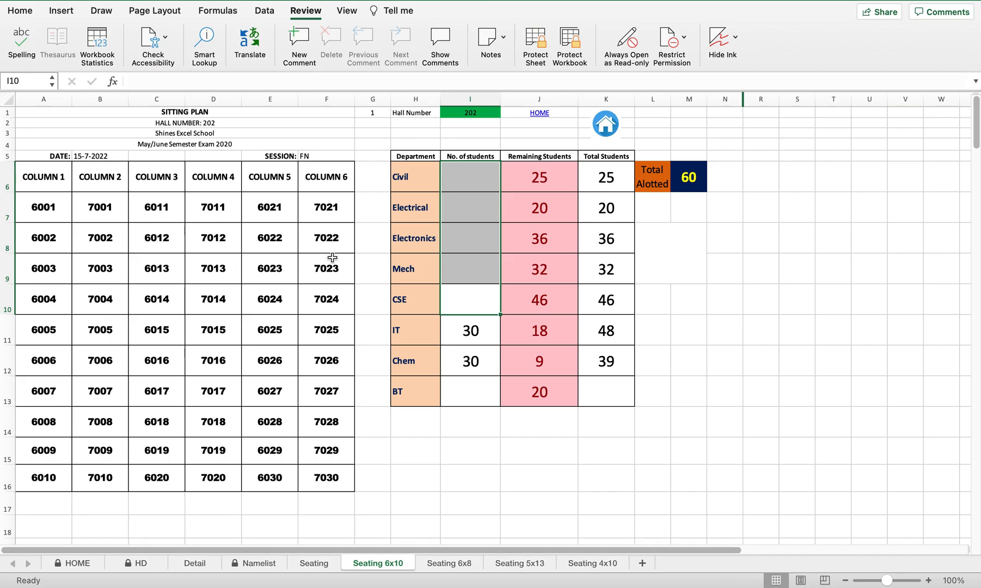
mouse_move(781, 230)
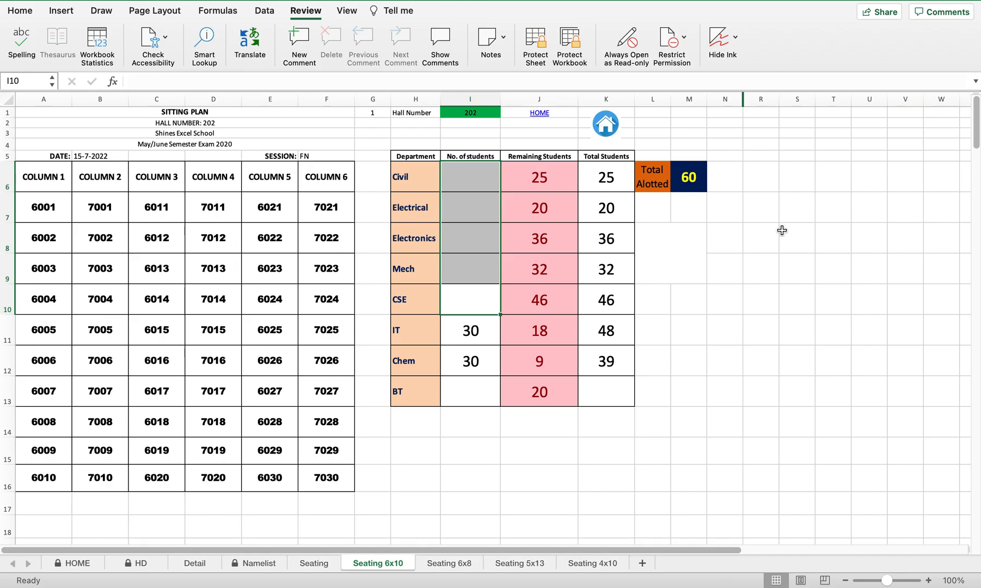
Set the second hall's number to 207 from the Hall Number dropdown.
scroll("down", 3)
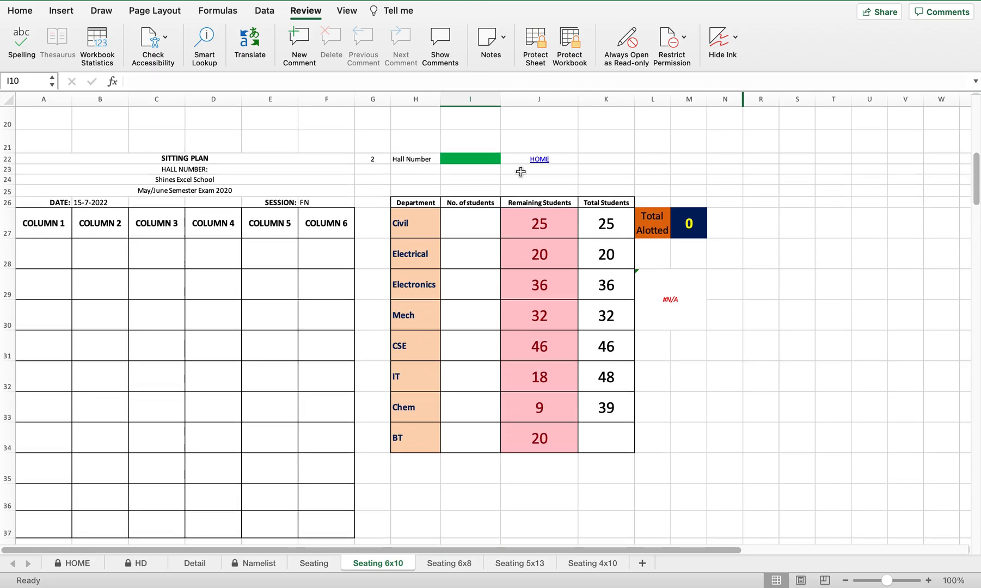
left_click(504, 158)
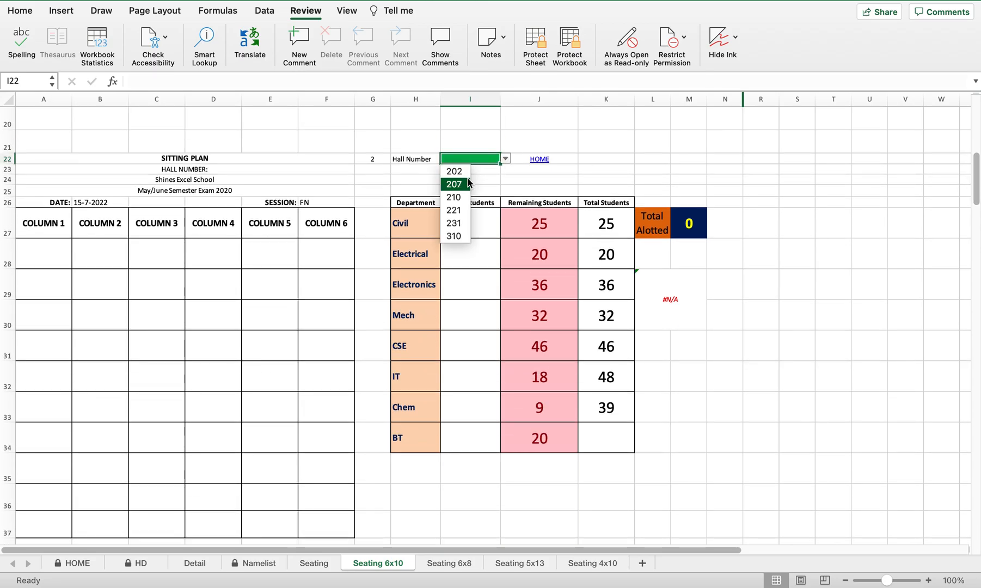
left_click(453, 184)
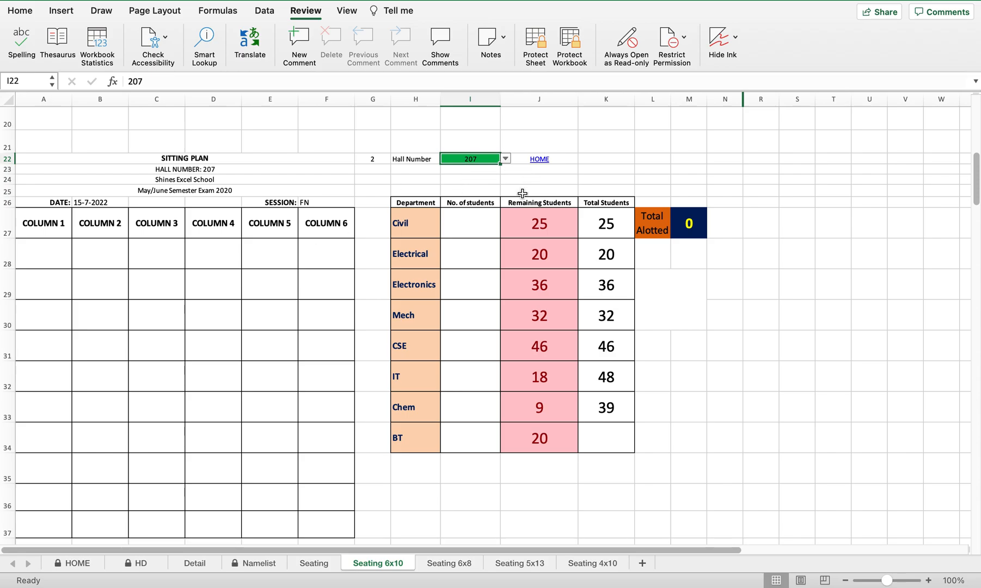
Seat 25 Civil, 20 Electrical and 5 Electronics students in hall 207.
type("2")
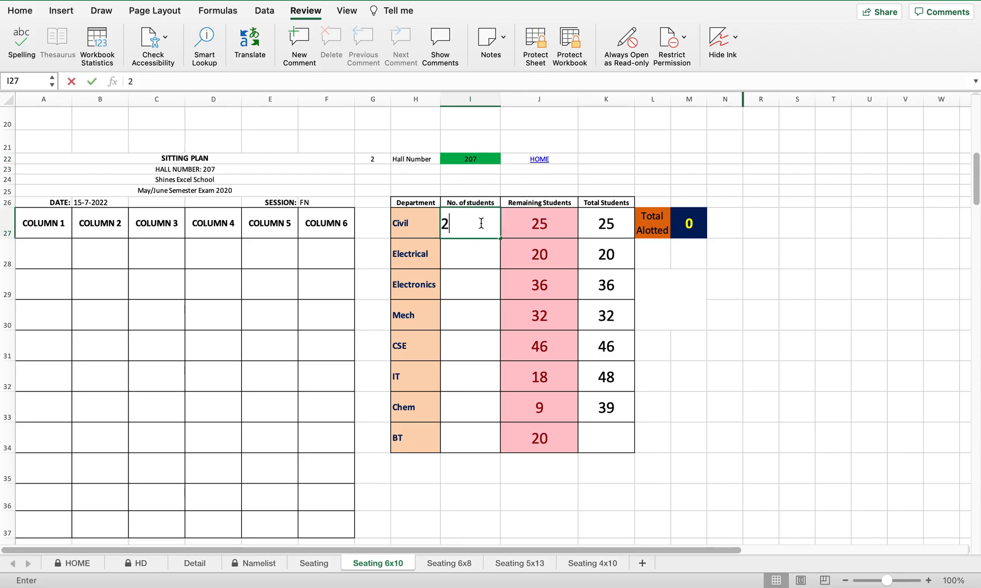
type("5")
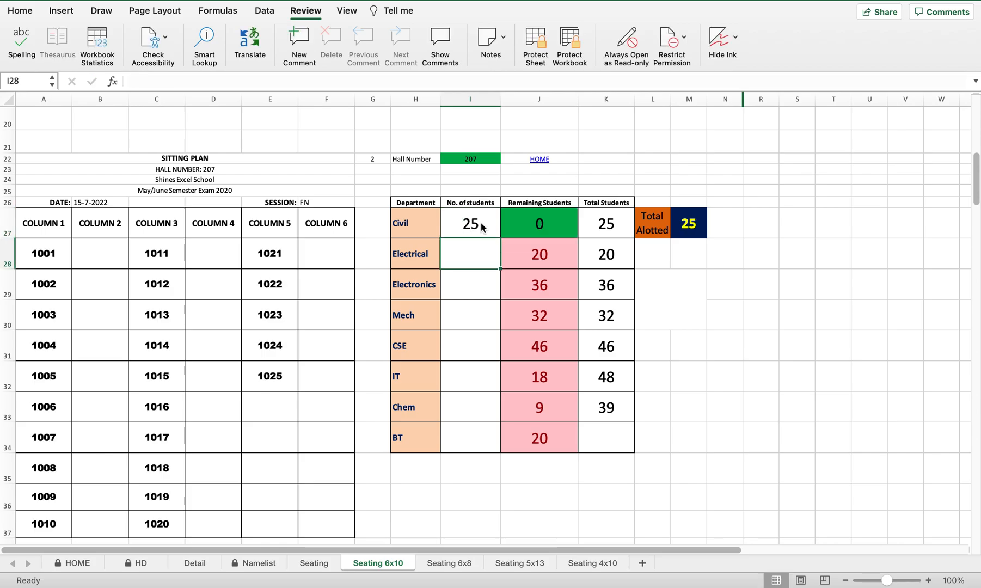
type("20")
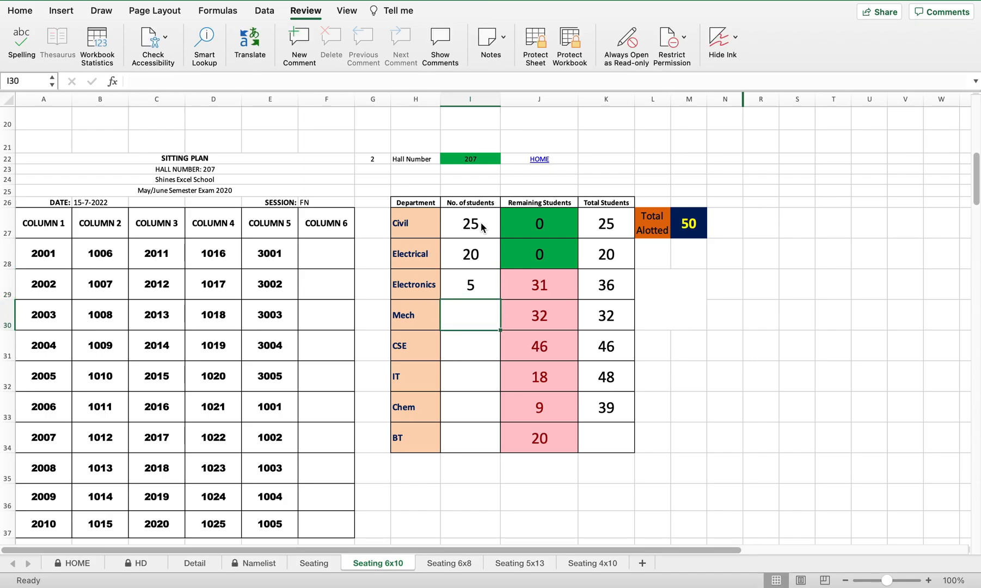
mouse_move(522, 205)
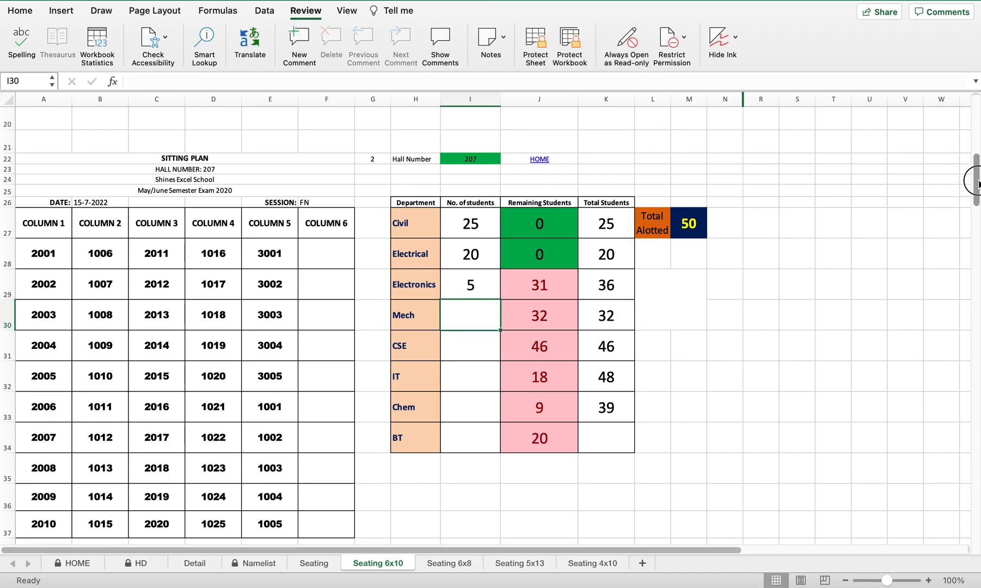
scroll("down", 3)
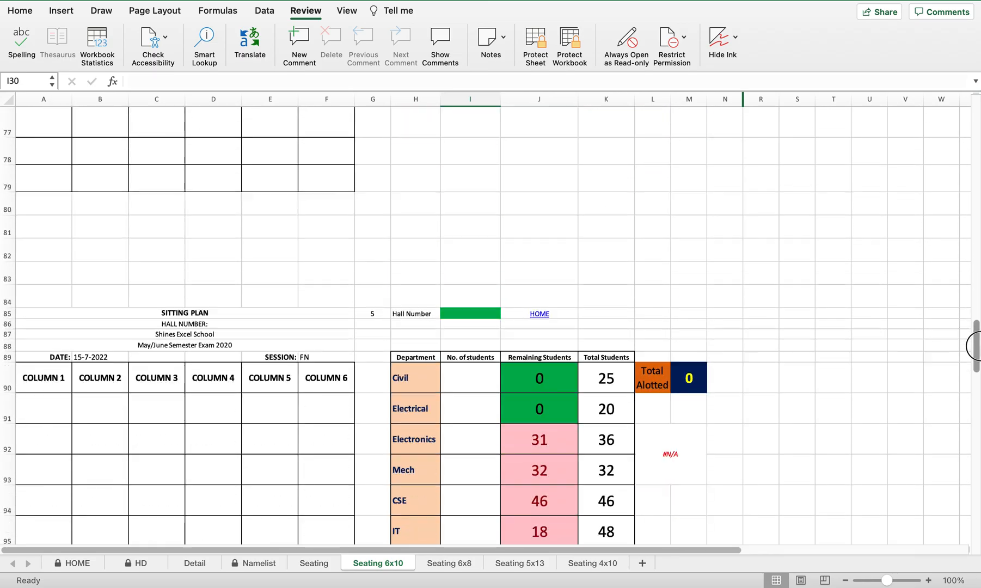
scroll("down", 3)
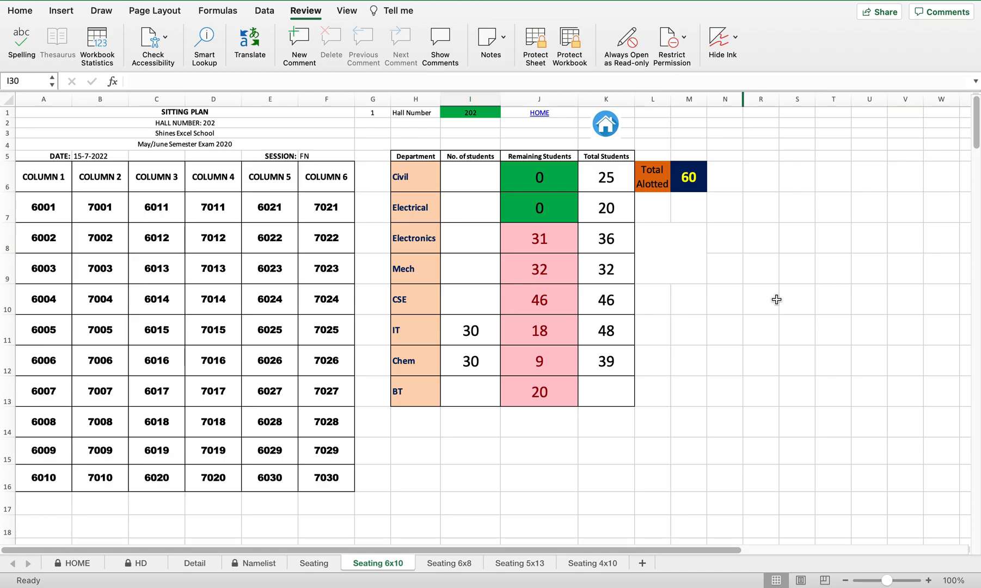
mouse_move(658, 319)
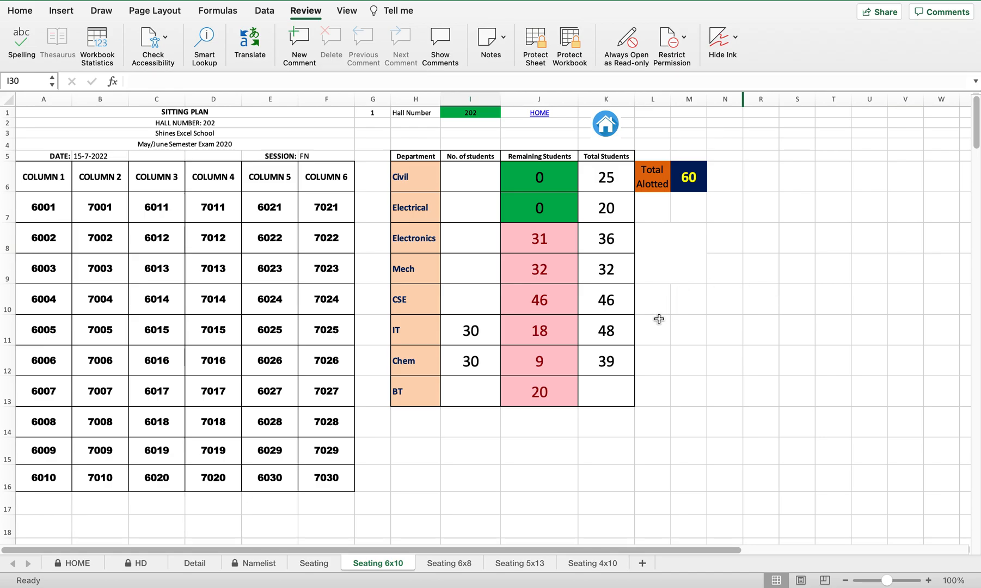
mouse_move(604, 123)
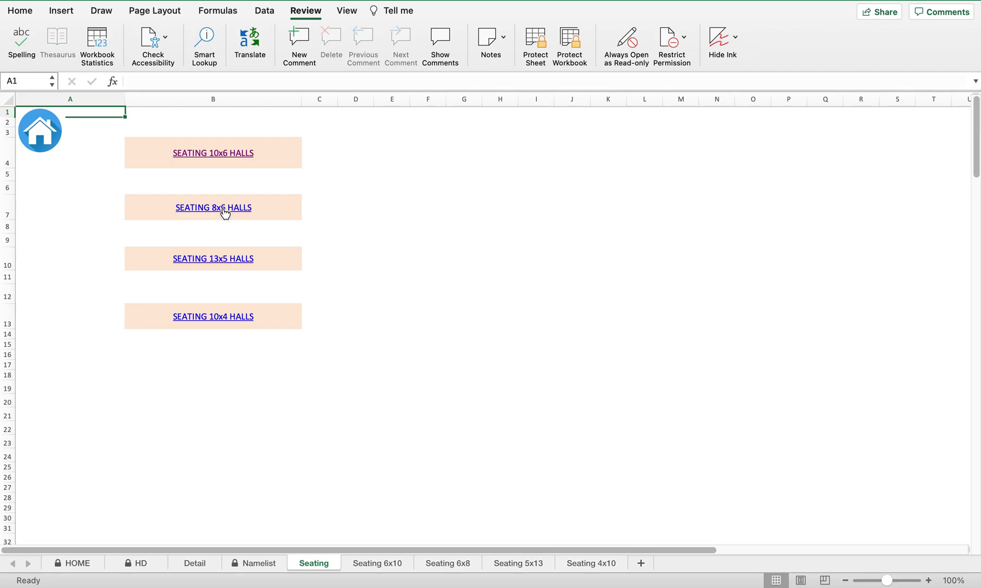
Visit the 8x6 halls plan, return HOME, then open the 13x5 halls seating plan.
left_click(213, 207)
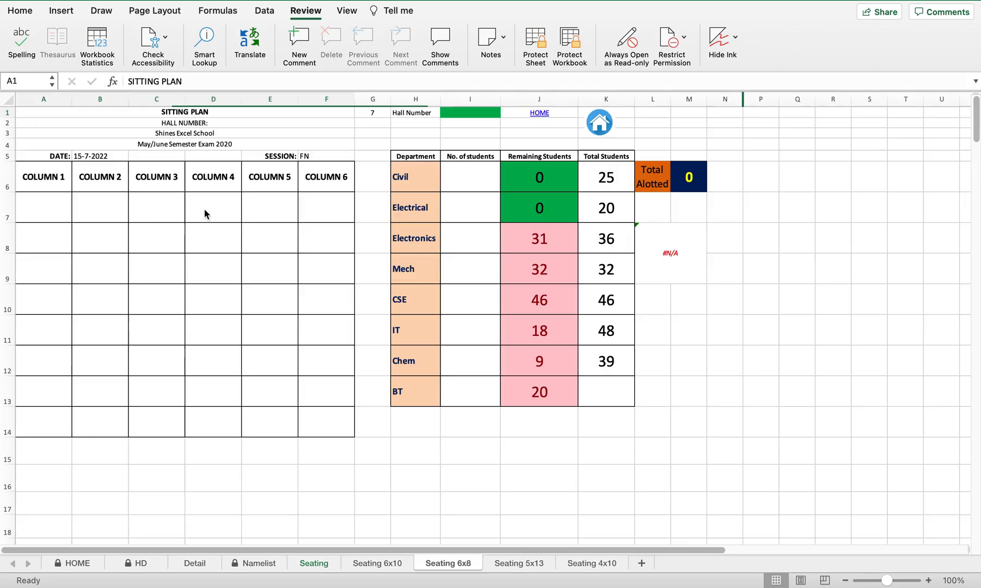
left_click(185, 112)
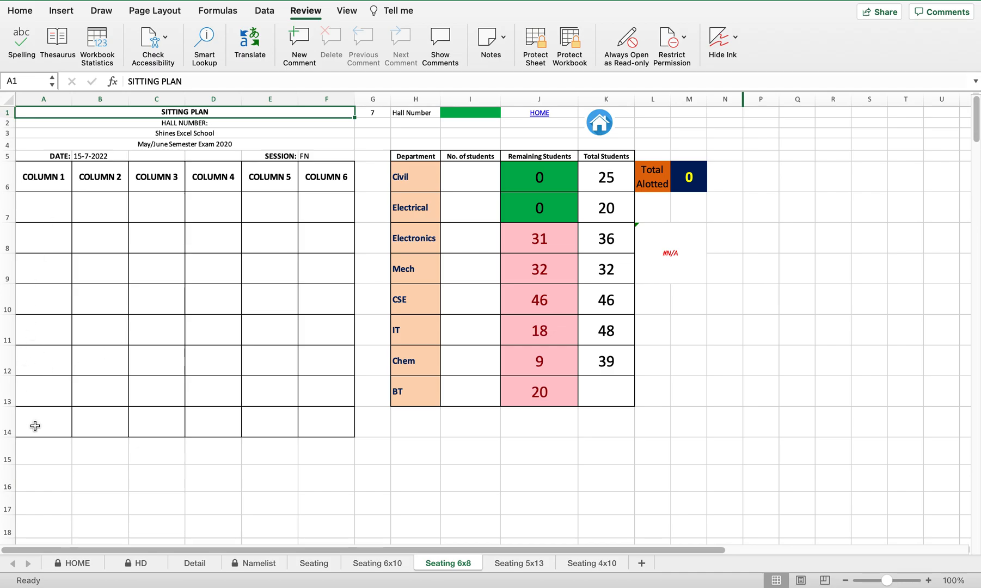
mouse_move(509, 299)
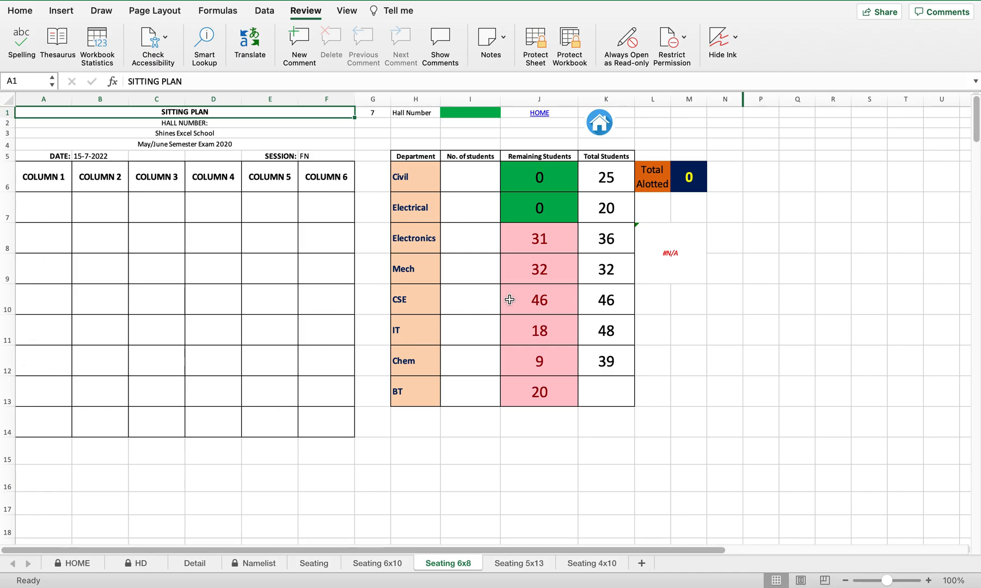
left_click(470, 112)
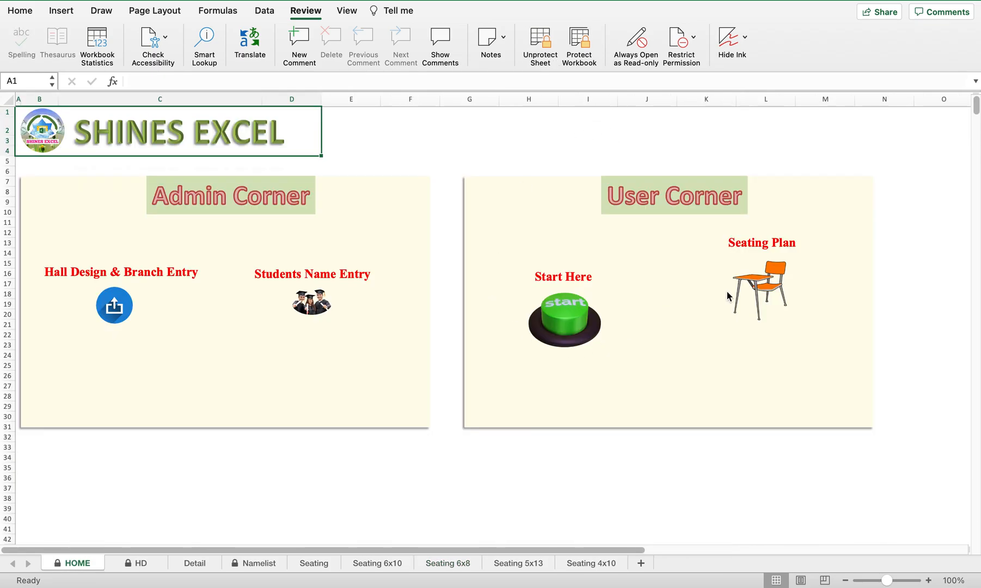
left_click(563, 319)
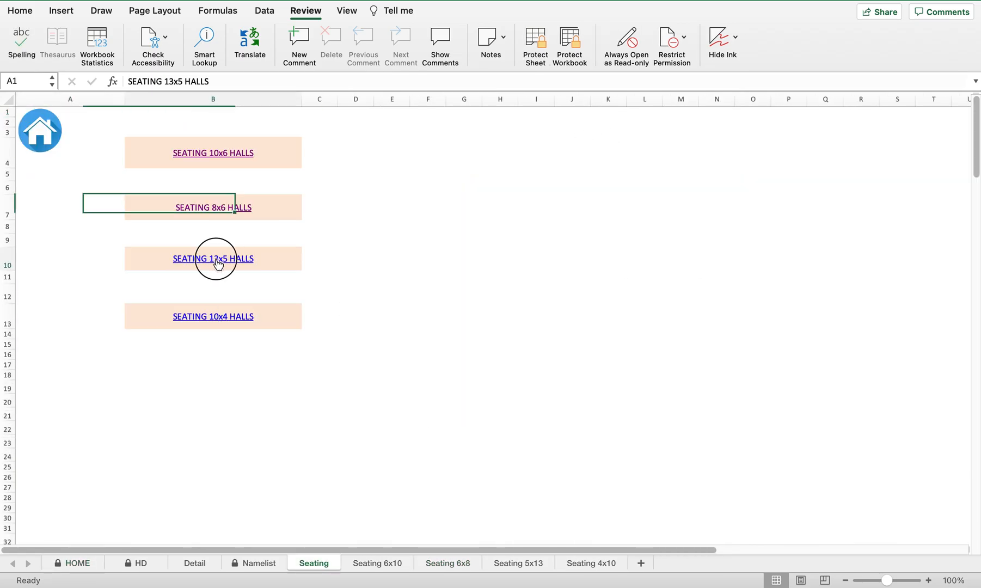
left_click(213, 259)
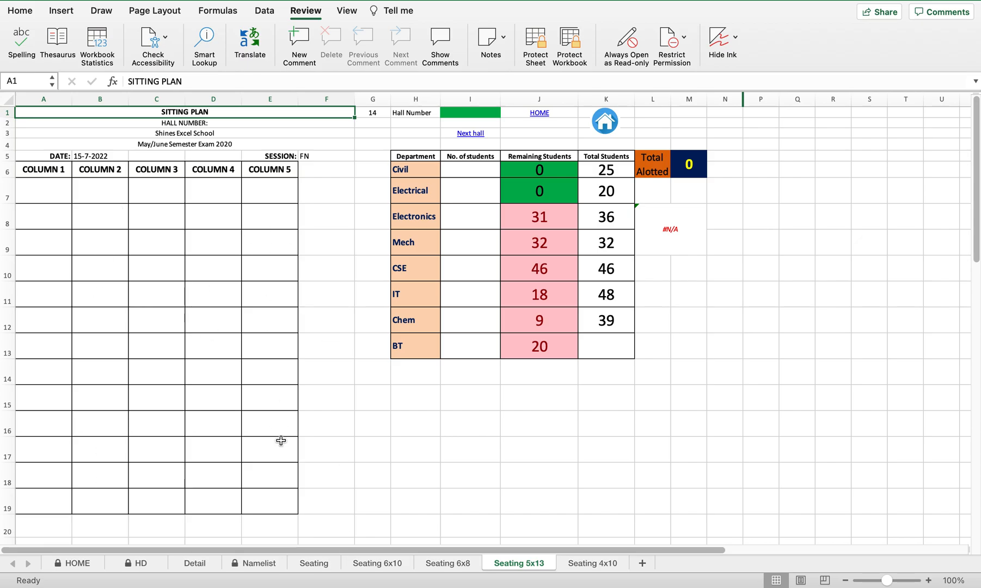
mouse_move(525, 233)
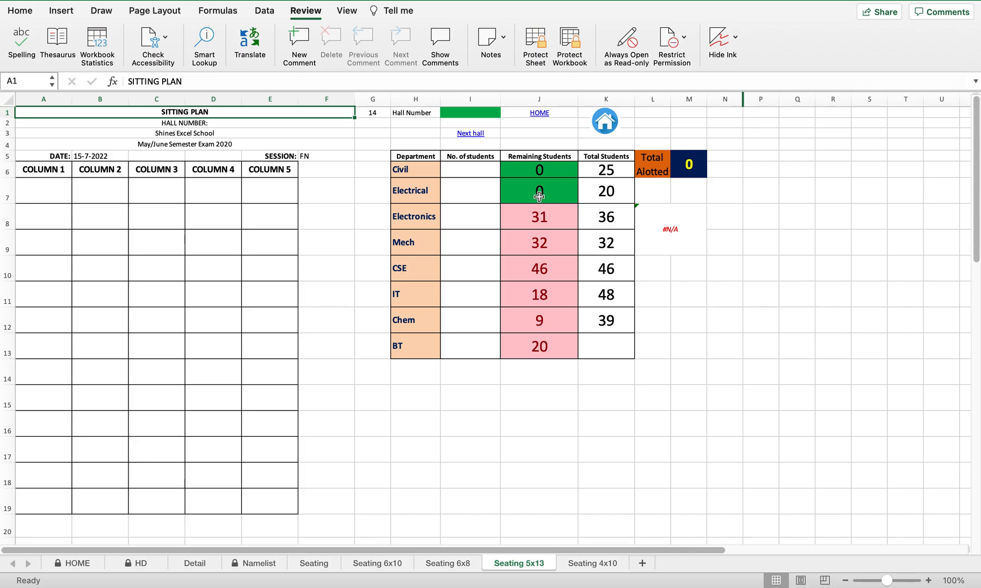
Inspect the remaining-students formulas in J8 and across all departments in J6:J13.
left_click_drag(539, 169, 538, 217)
type("31")
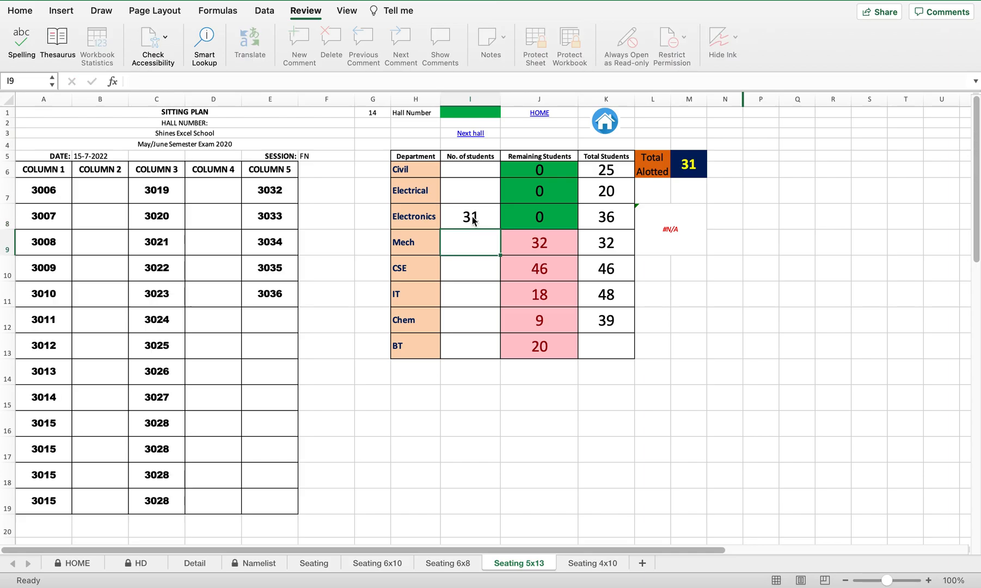
left_click(538, 217)
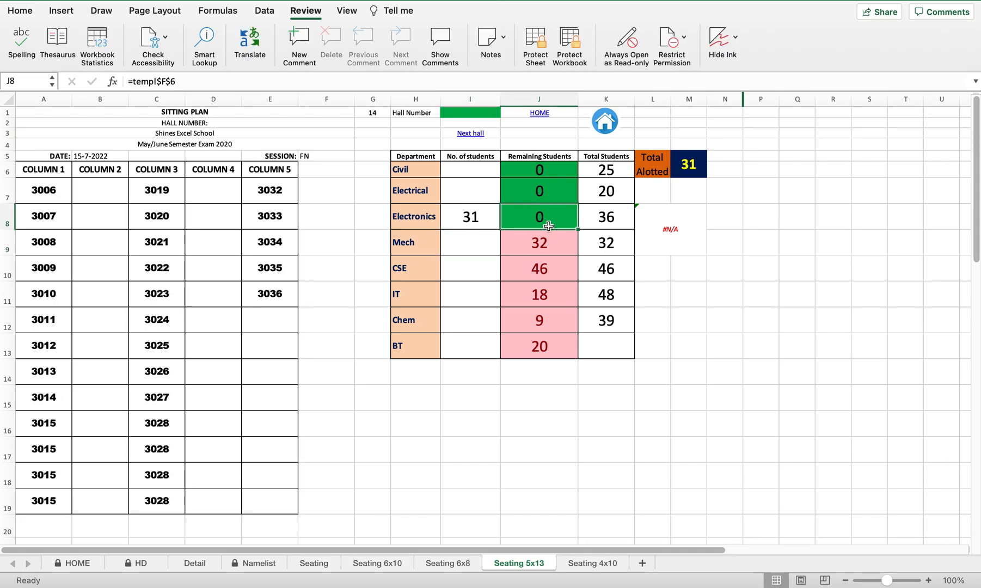
mouse_move(503, 283)
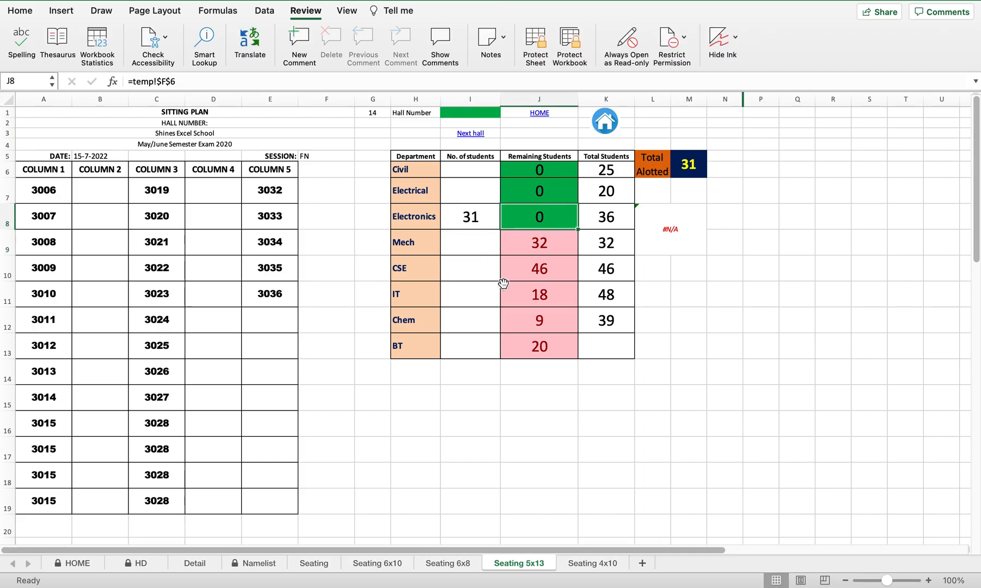
left_click_drag(538, 170, 538, 346)
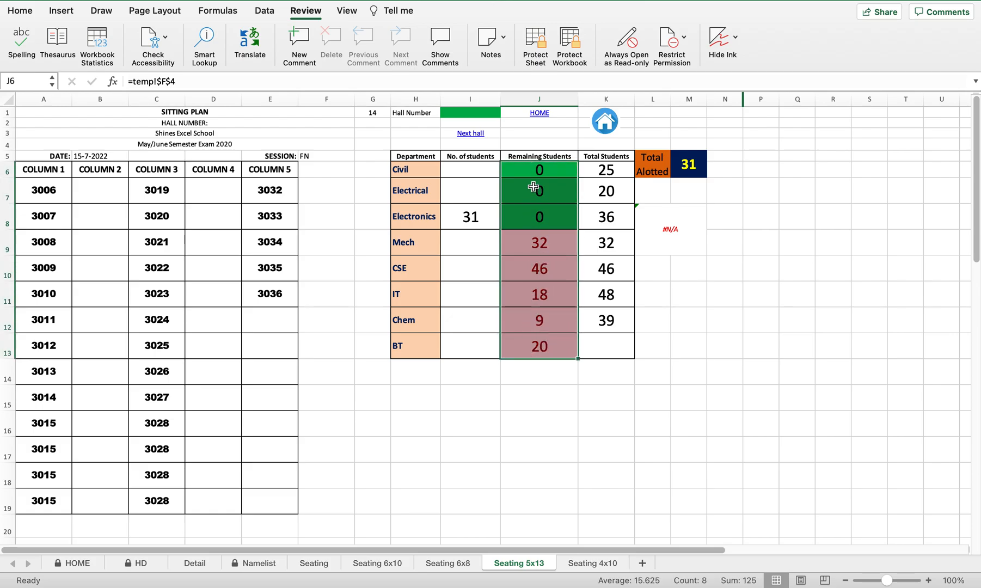